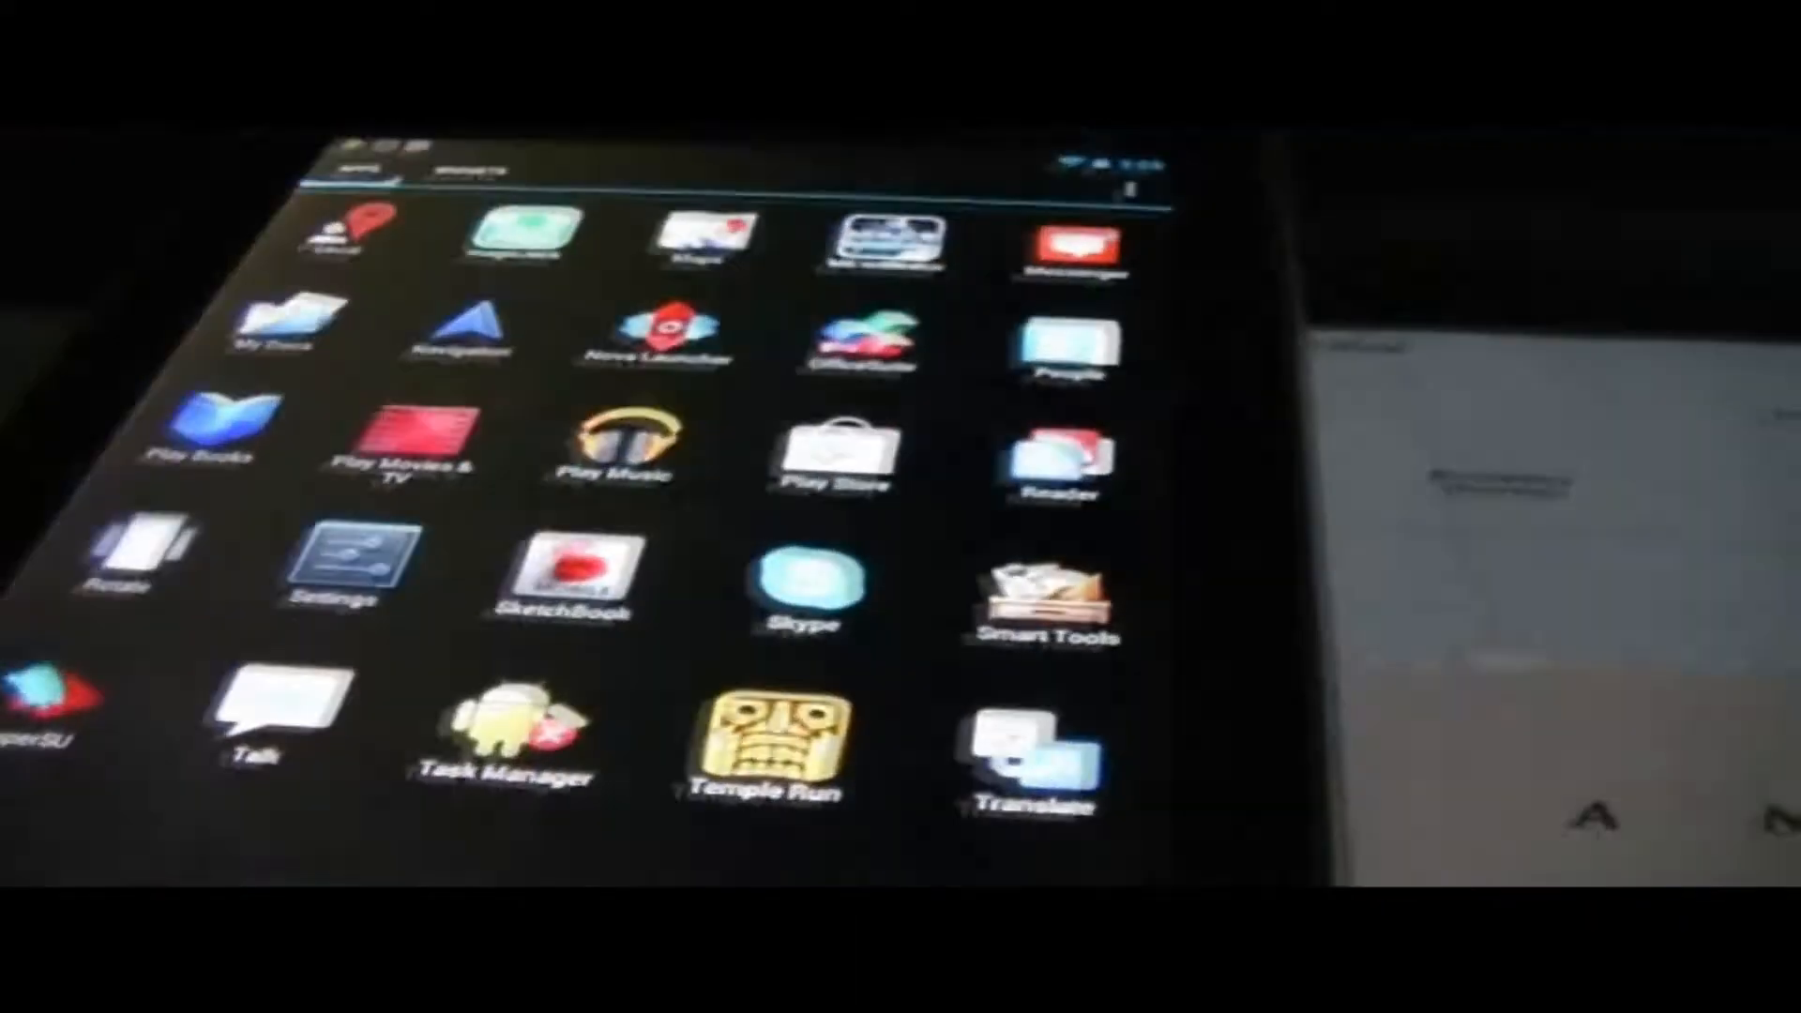
# Step: Swipe through the app drawer and launch the Nova Settings app
pyautogui.hscroll(-3)
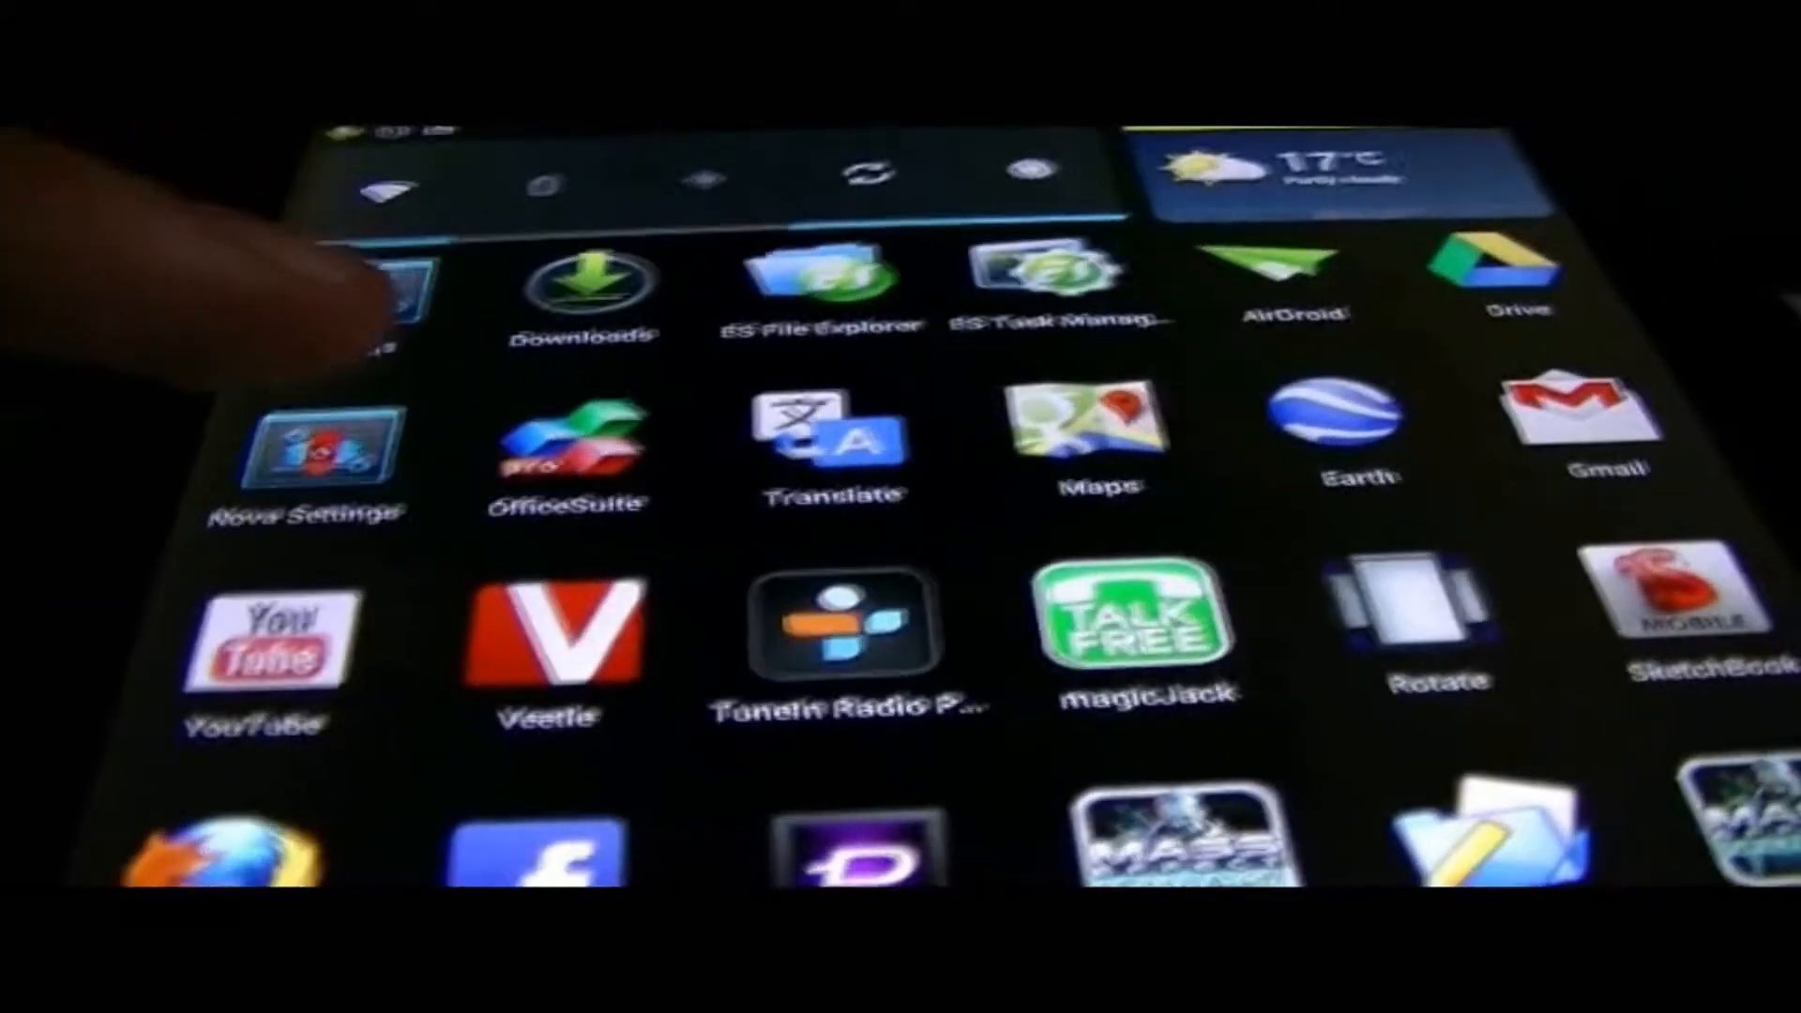
pyautogui.click(314, 449)
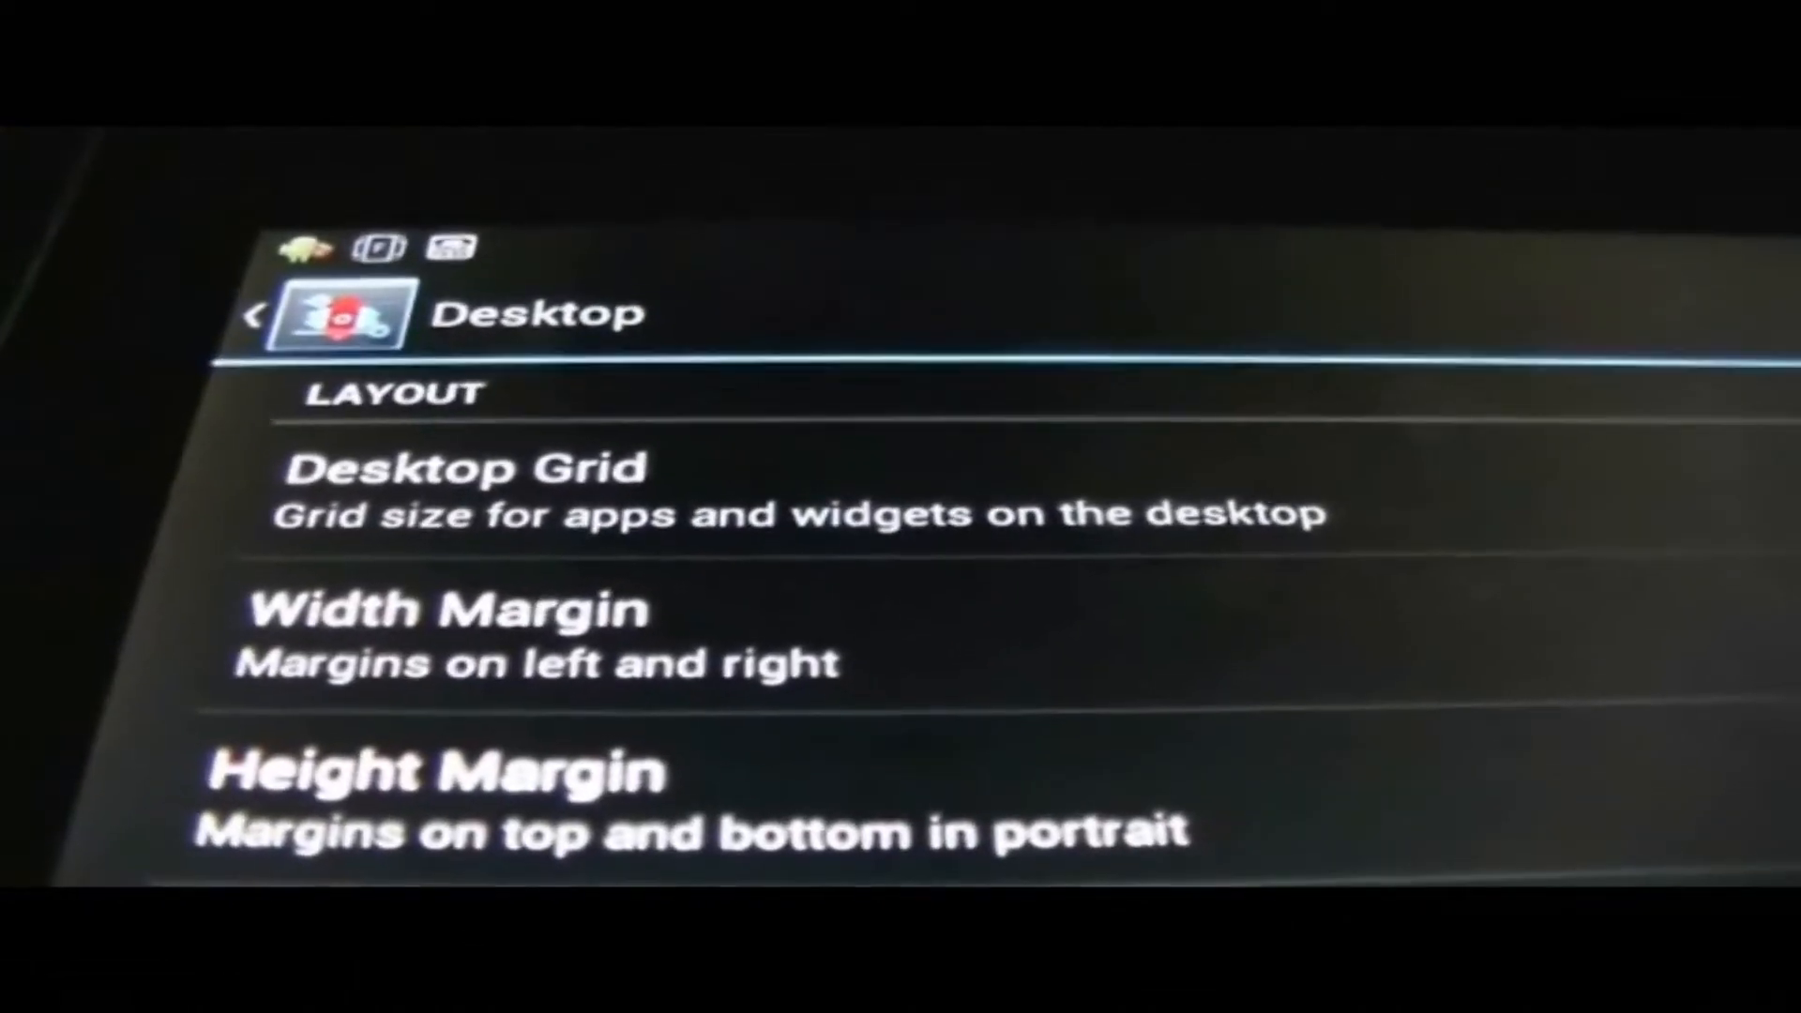
# Step: Set the desktop grid to 6 rows by 6 columns and confirm
pyautogui.click(459, 490)
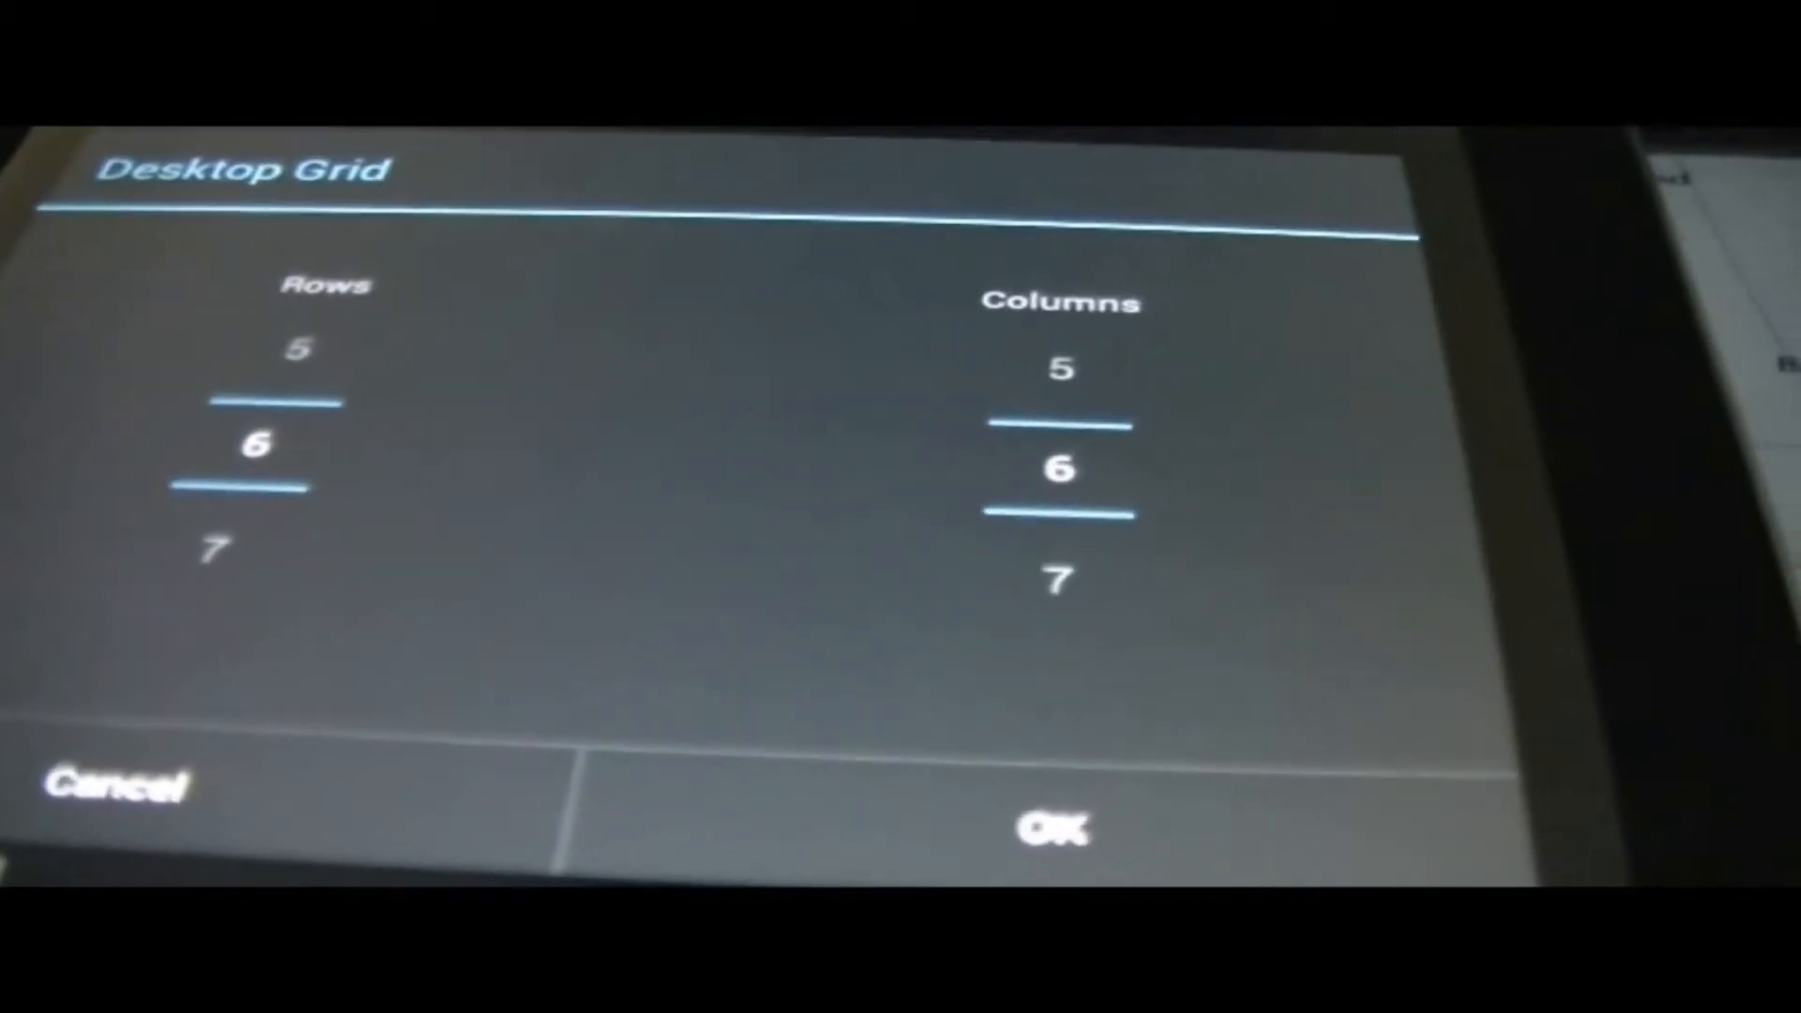
pyautogui.click(1053, 827)
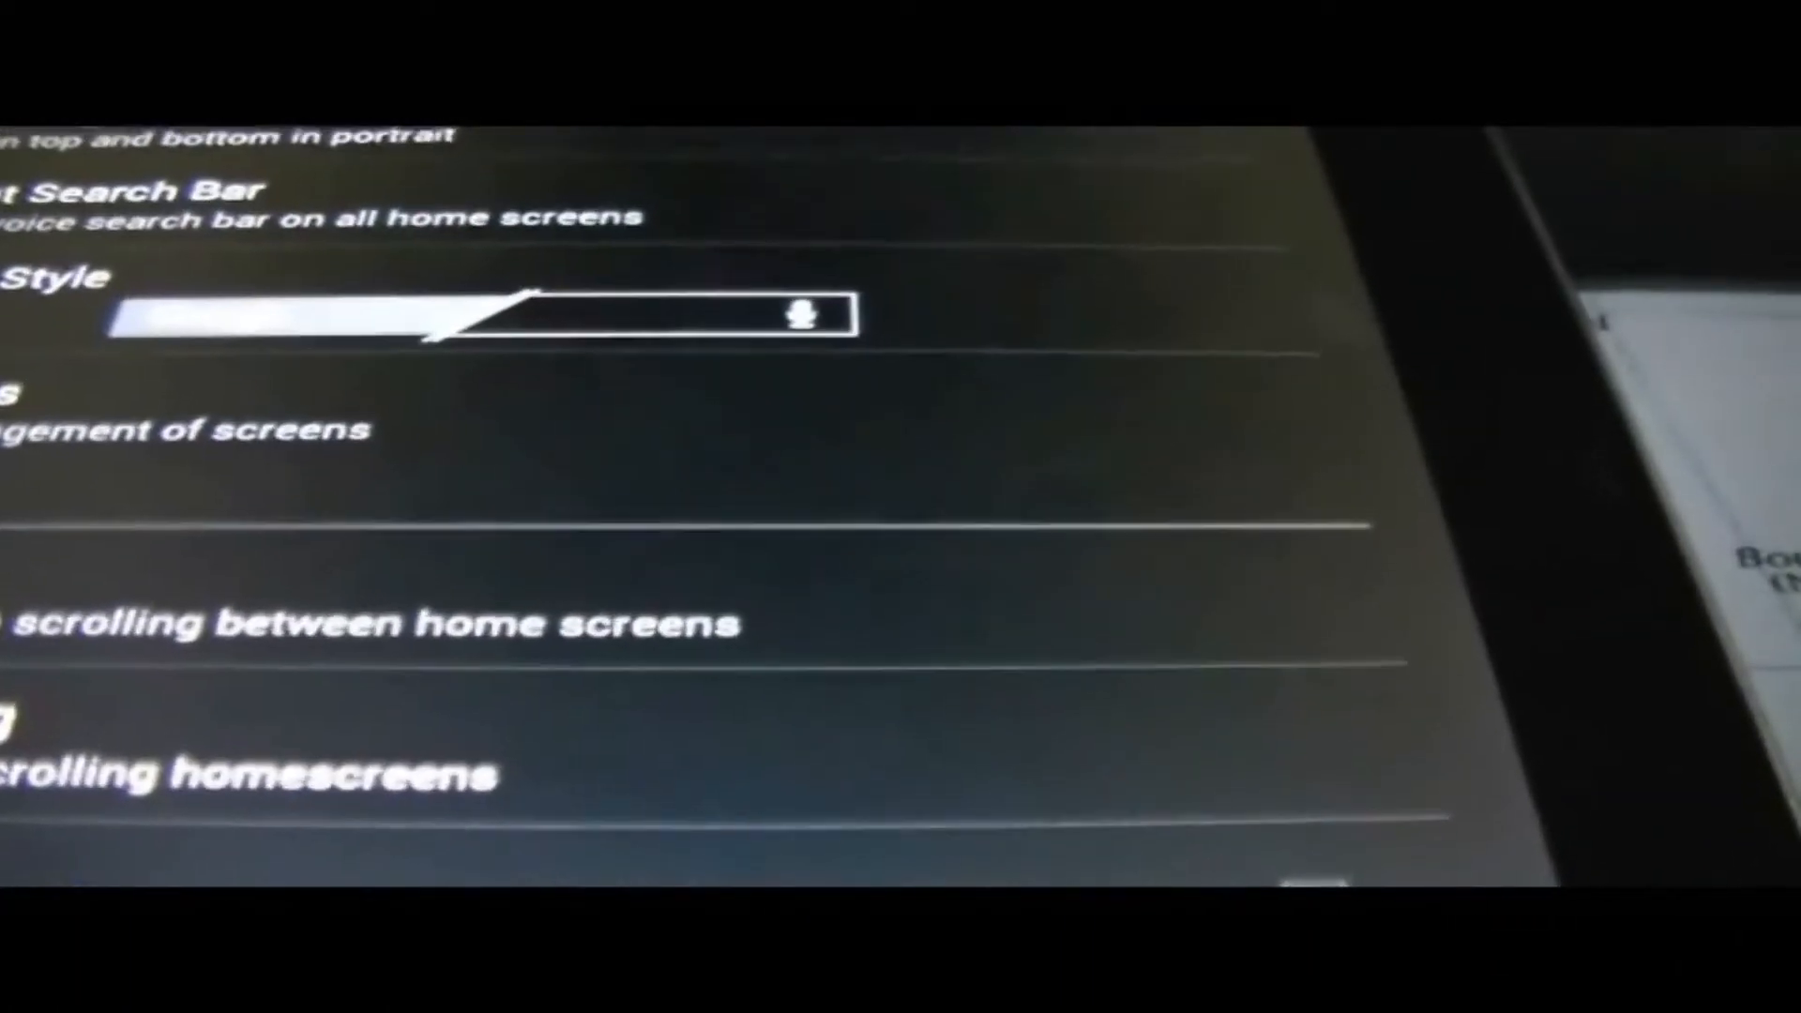
pyautogui.scroll(-3)
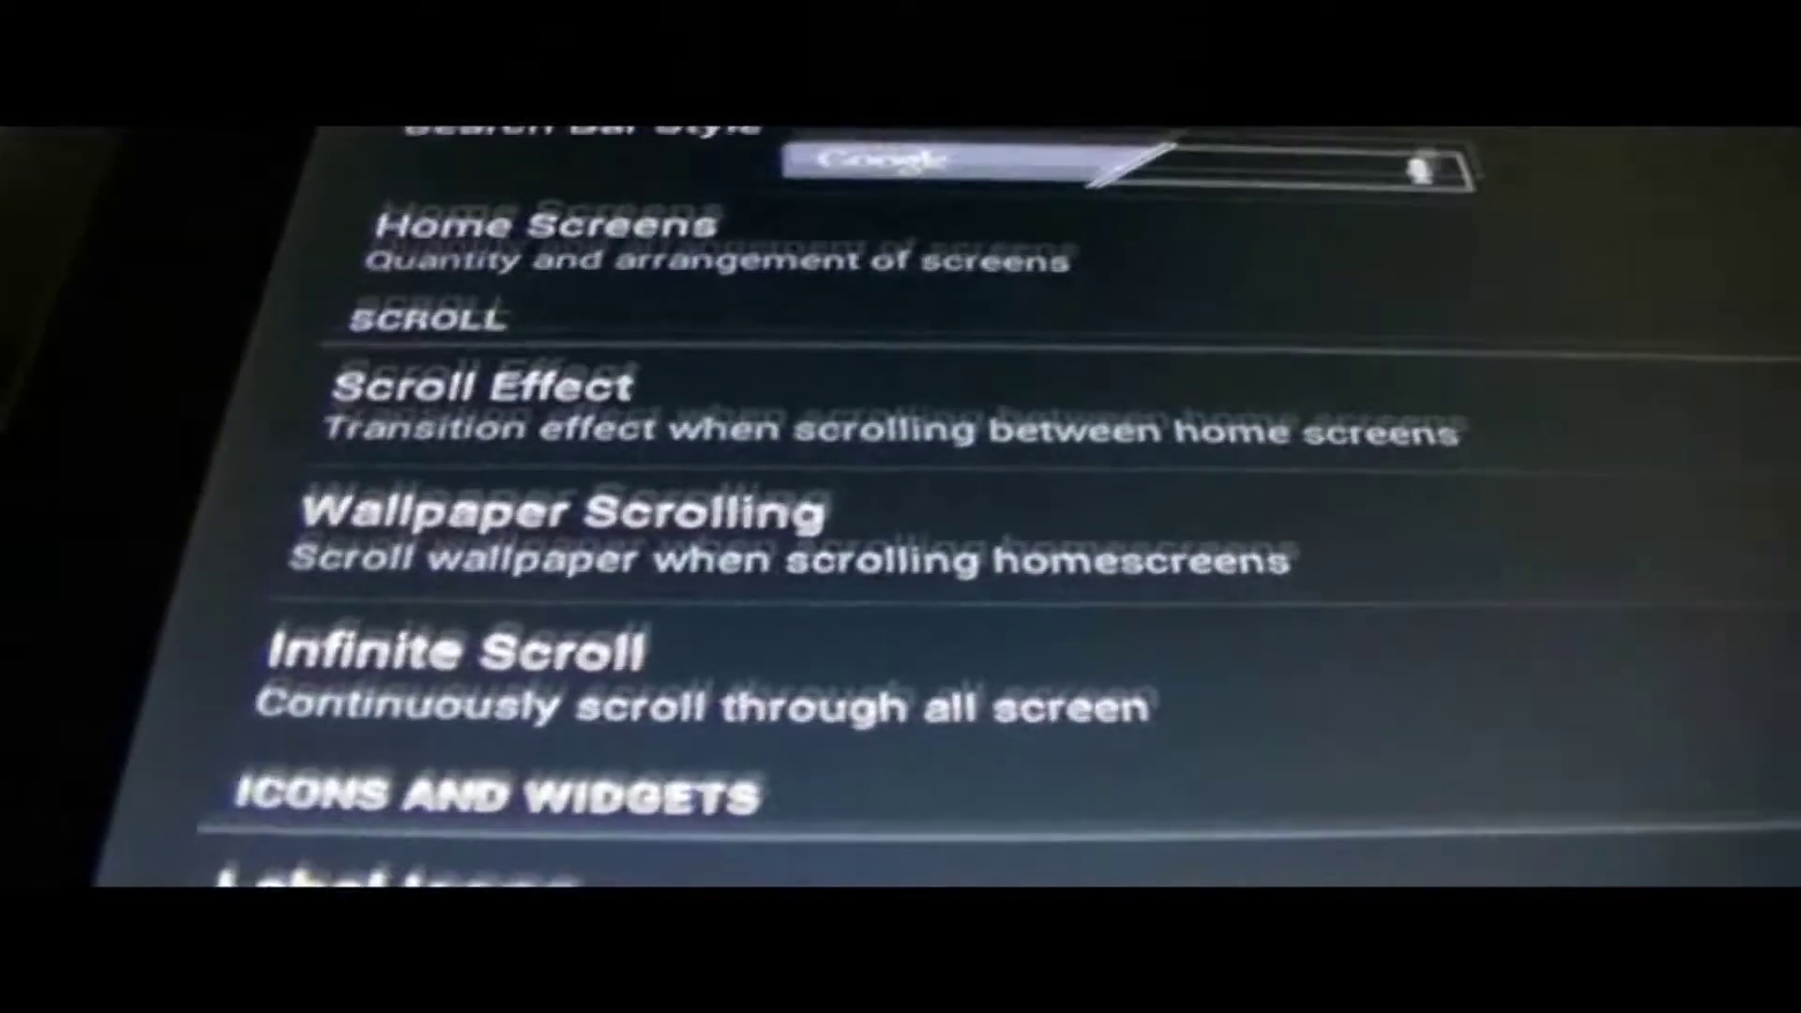
pyautogui.scroll(3)
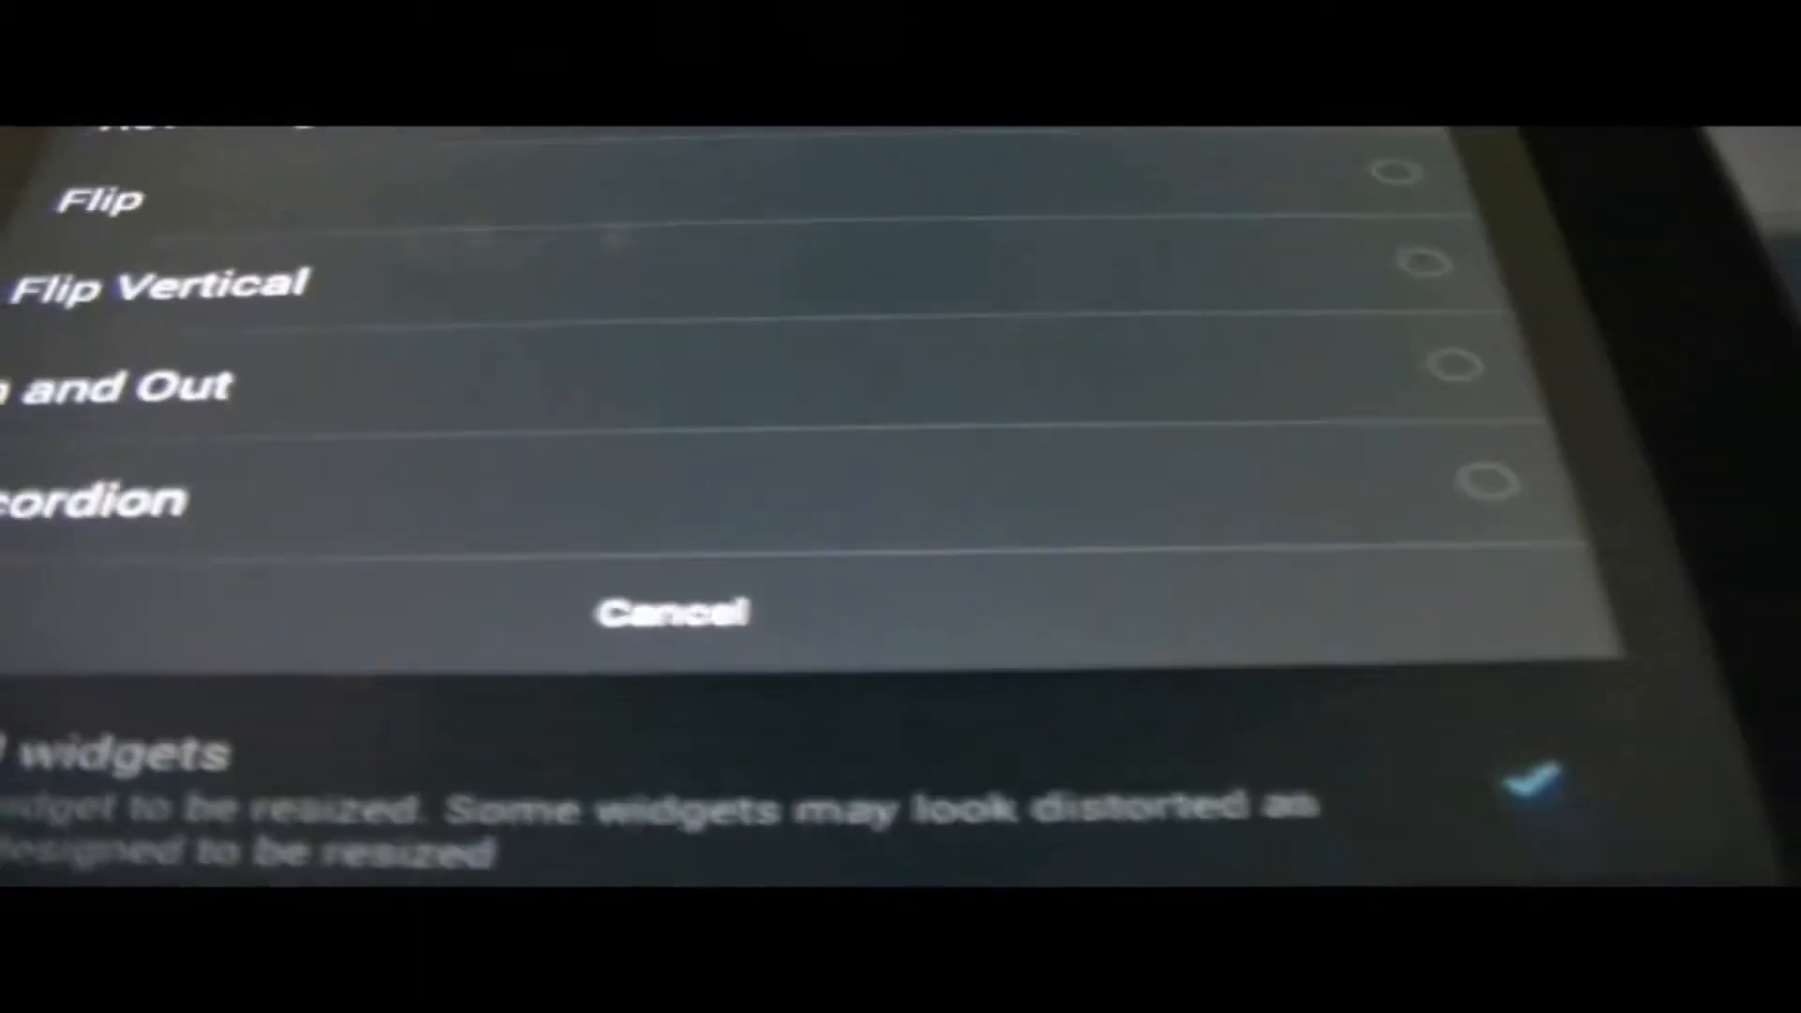
pyautogui.click(678, 610)
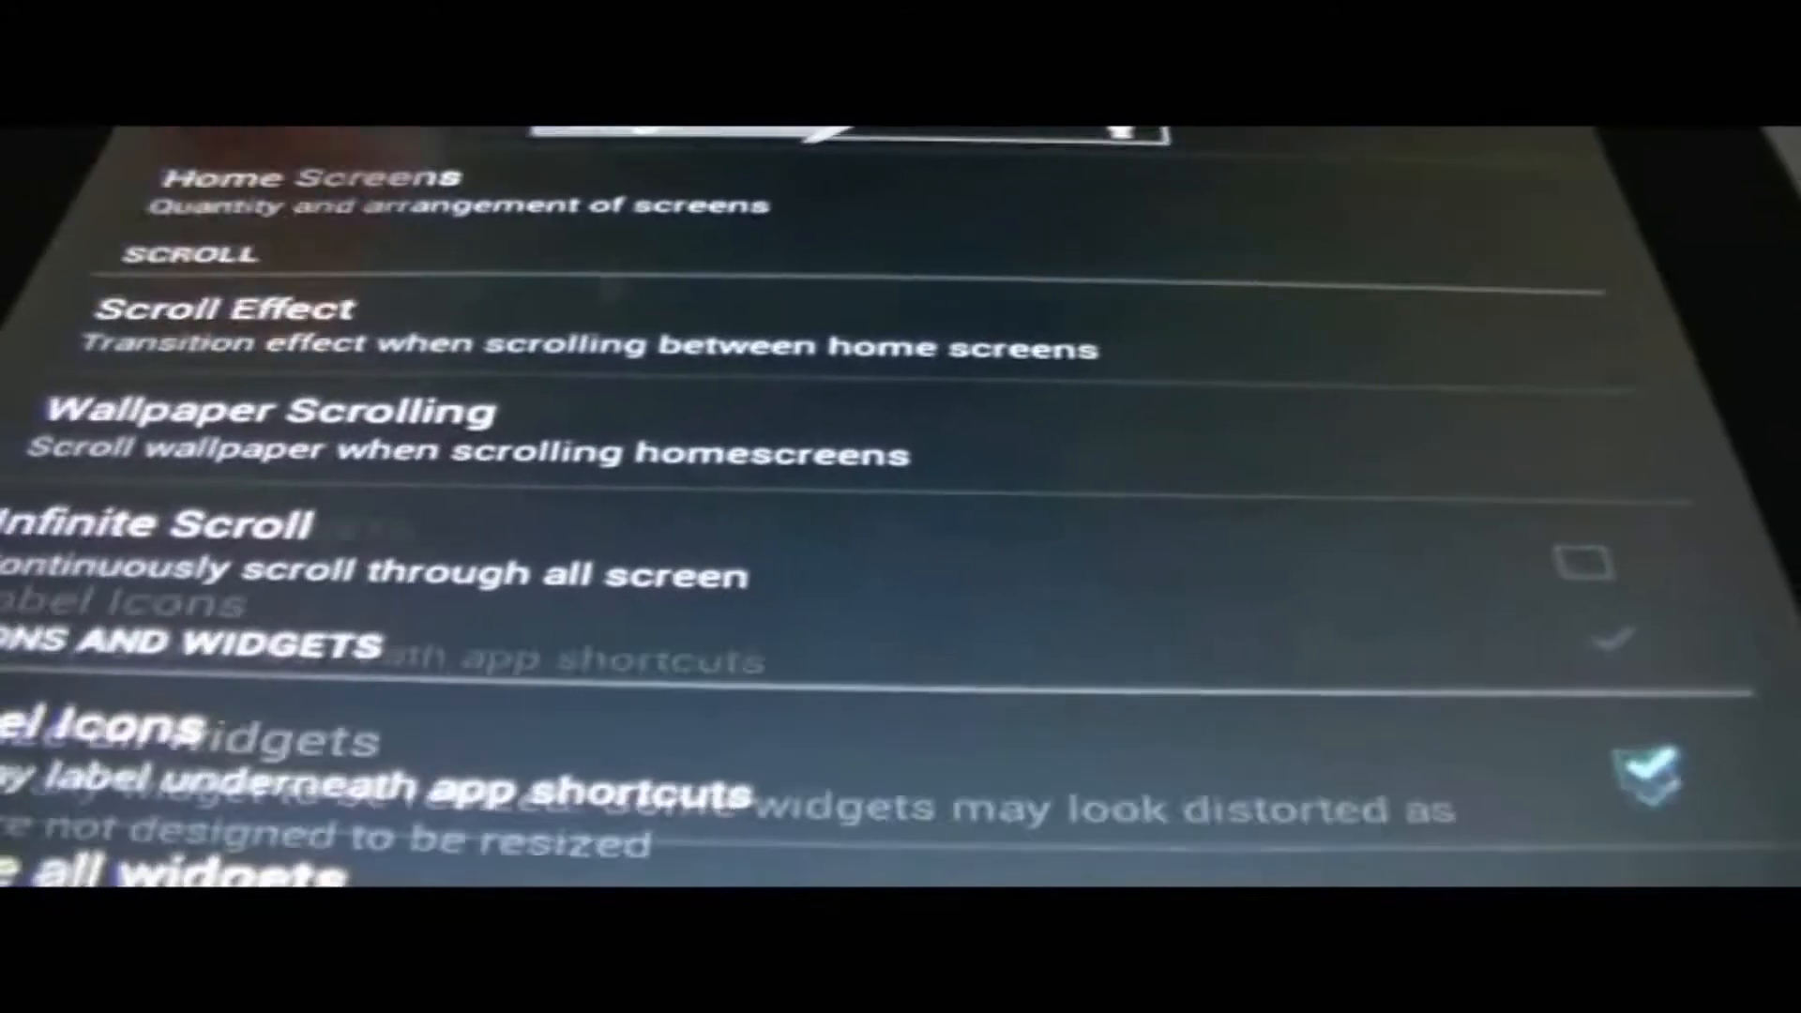
pyautogui.scroll(-3)
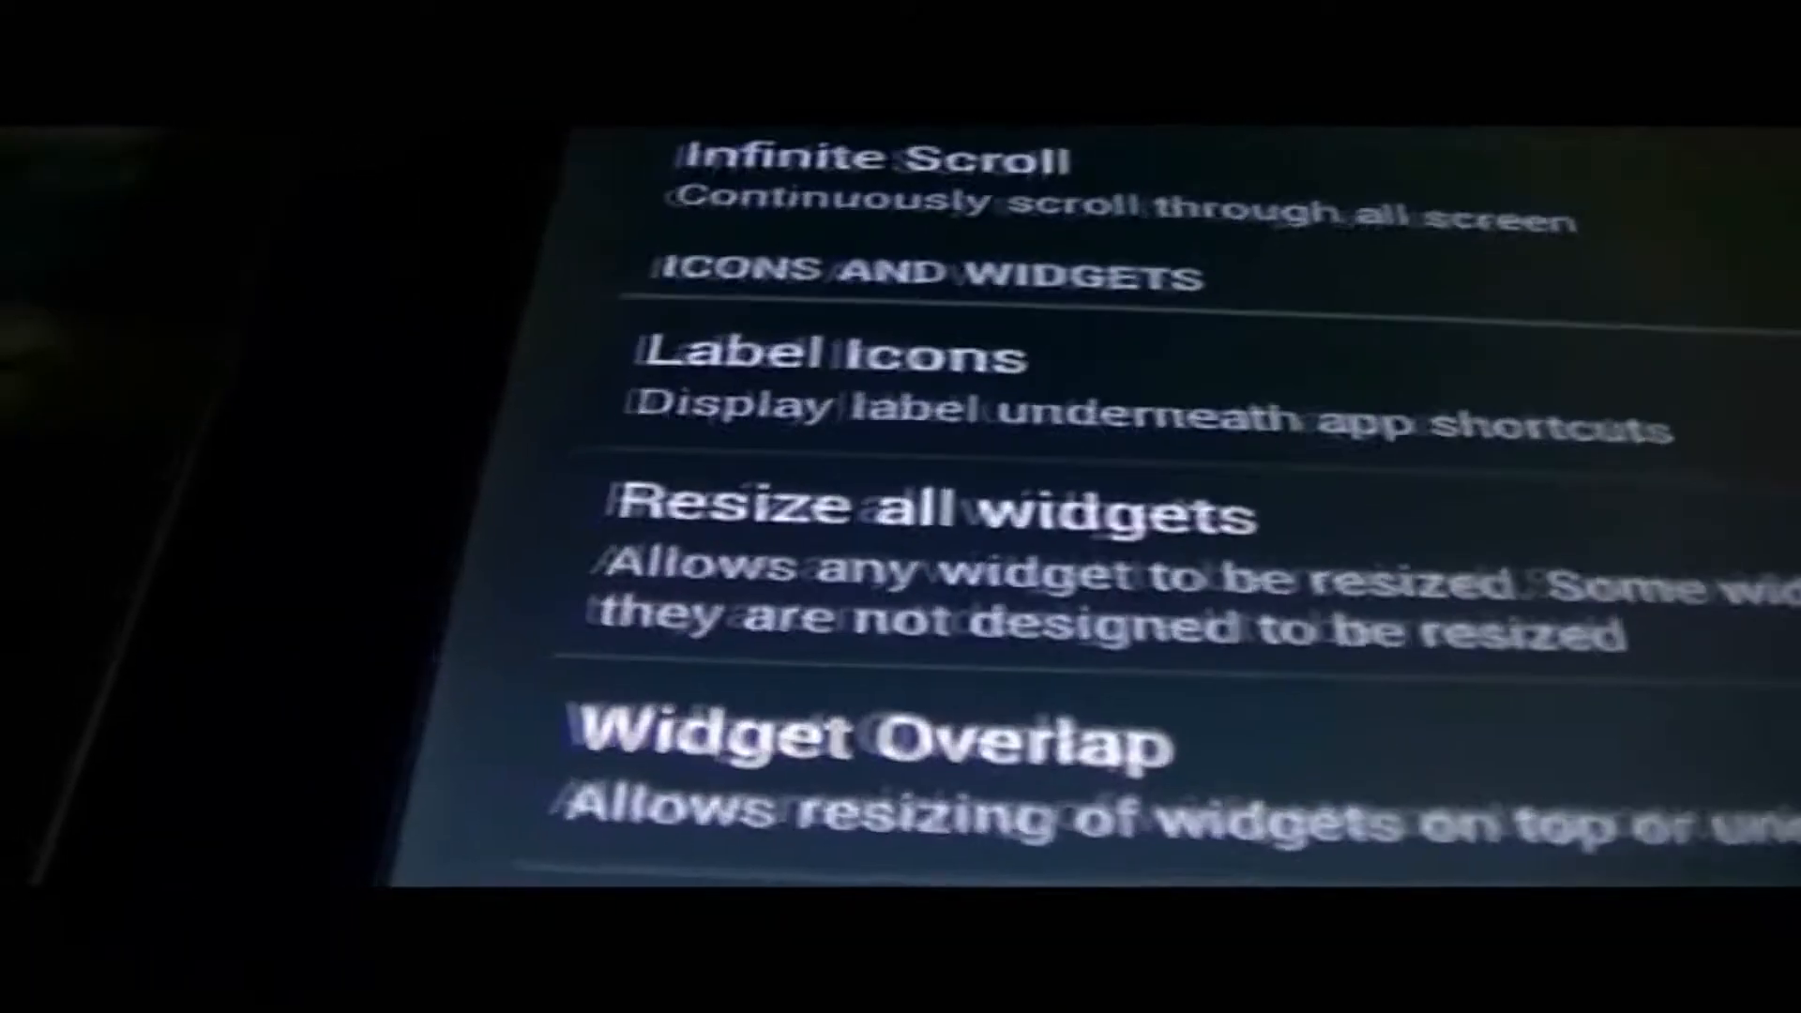
pyautogui.scroll(-3)
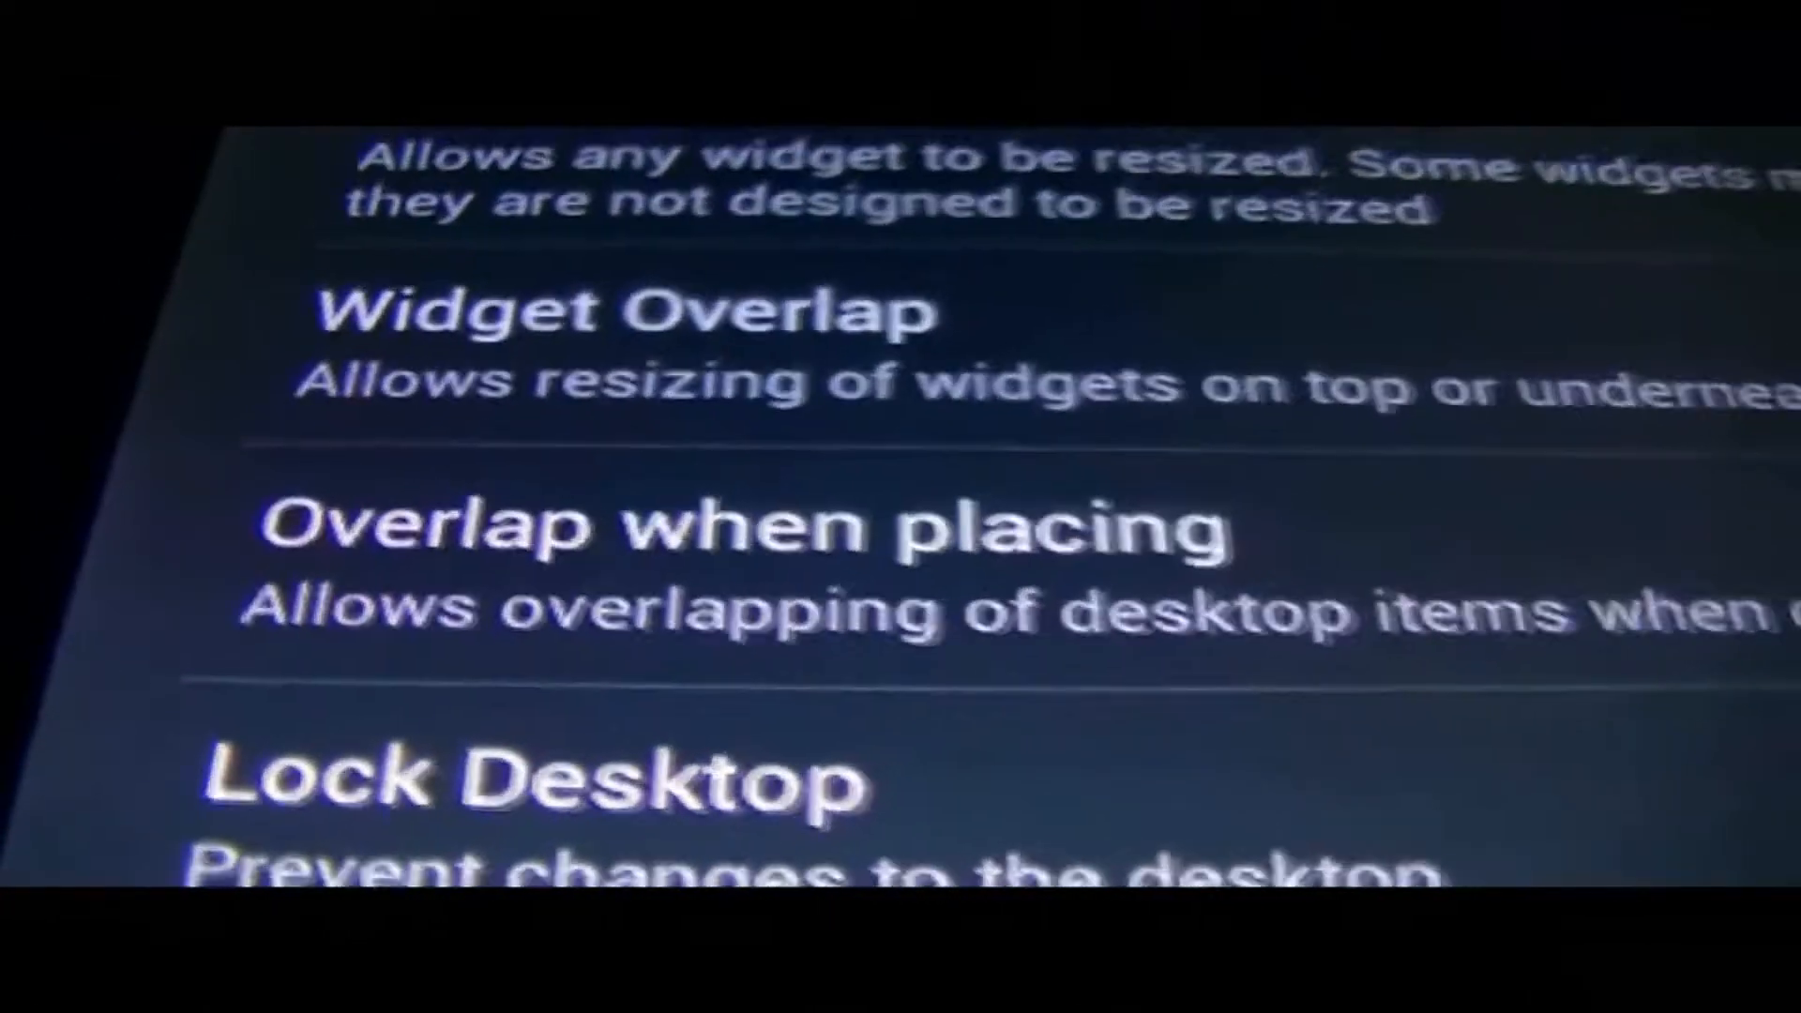
pyautogui.scroll(-3)
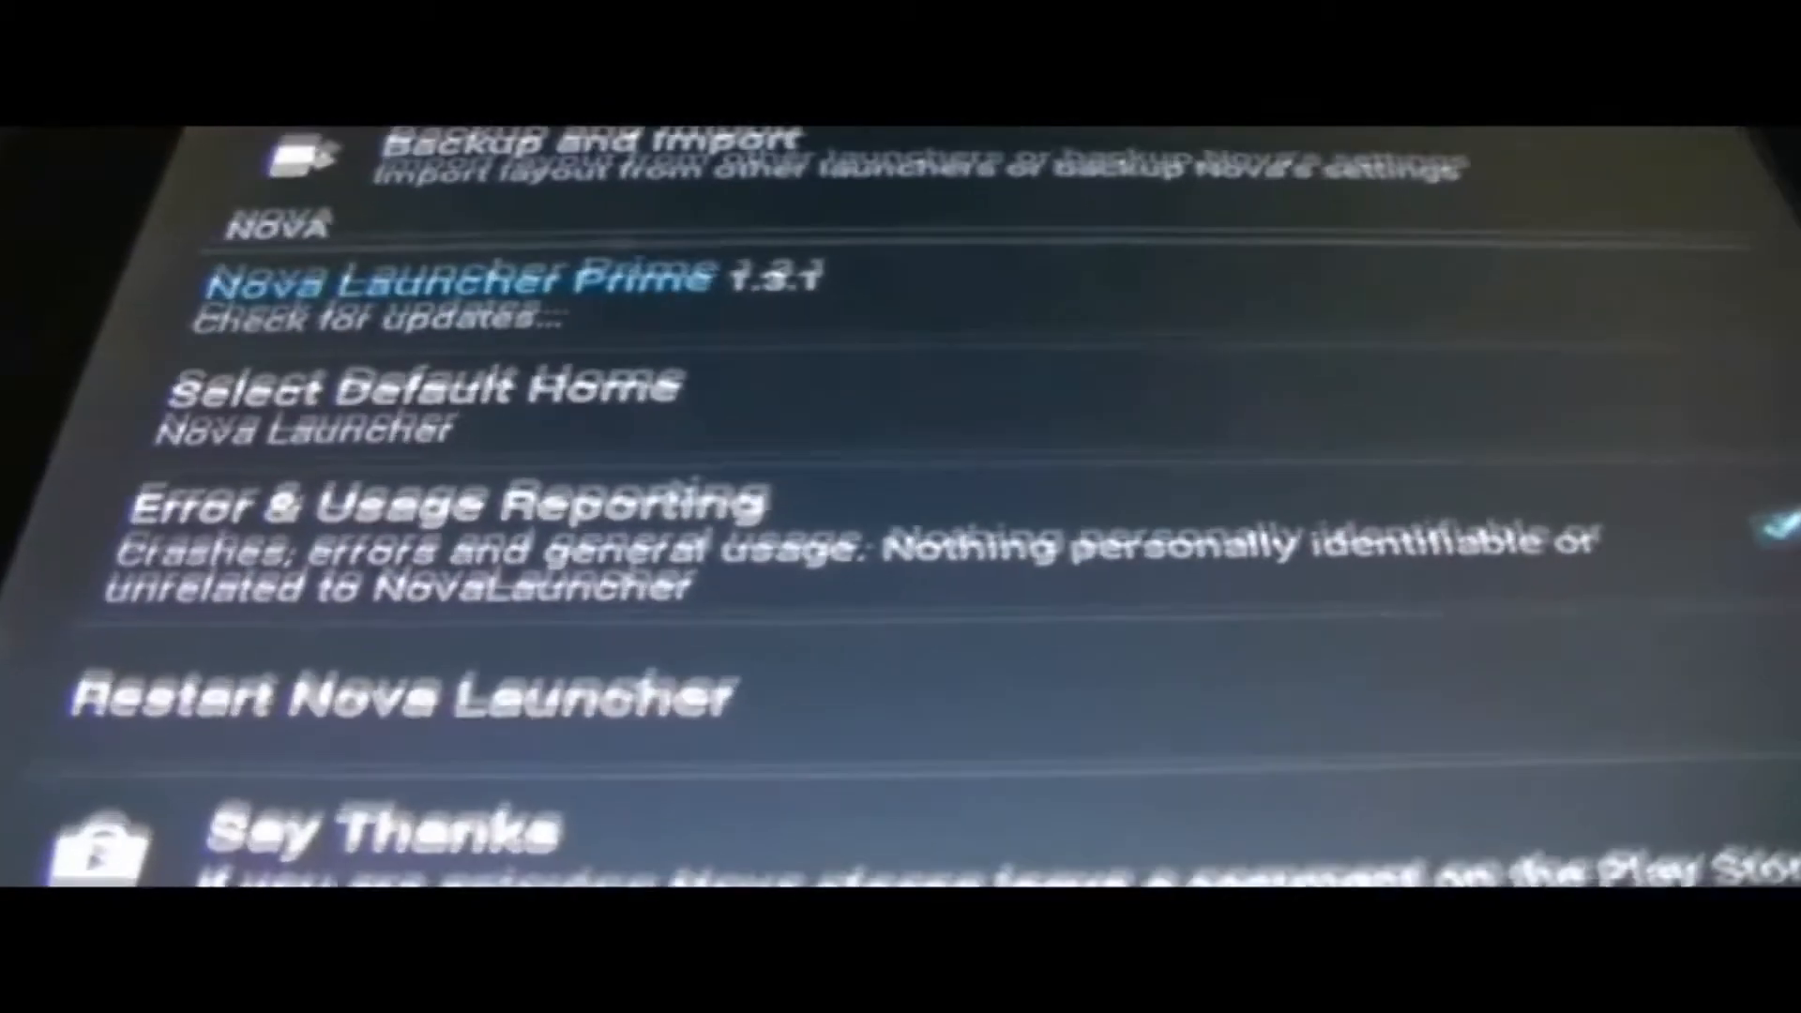
# Step: Scroll to the Nova section with version, default home and restart options
pyautogui.scroll(-3)
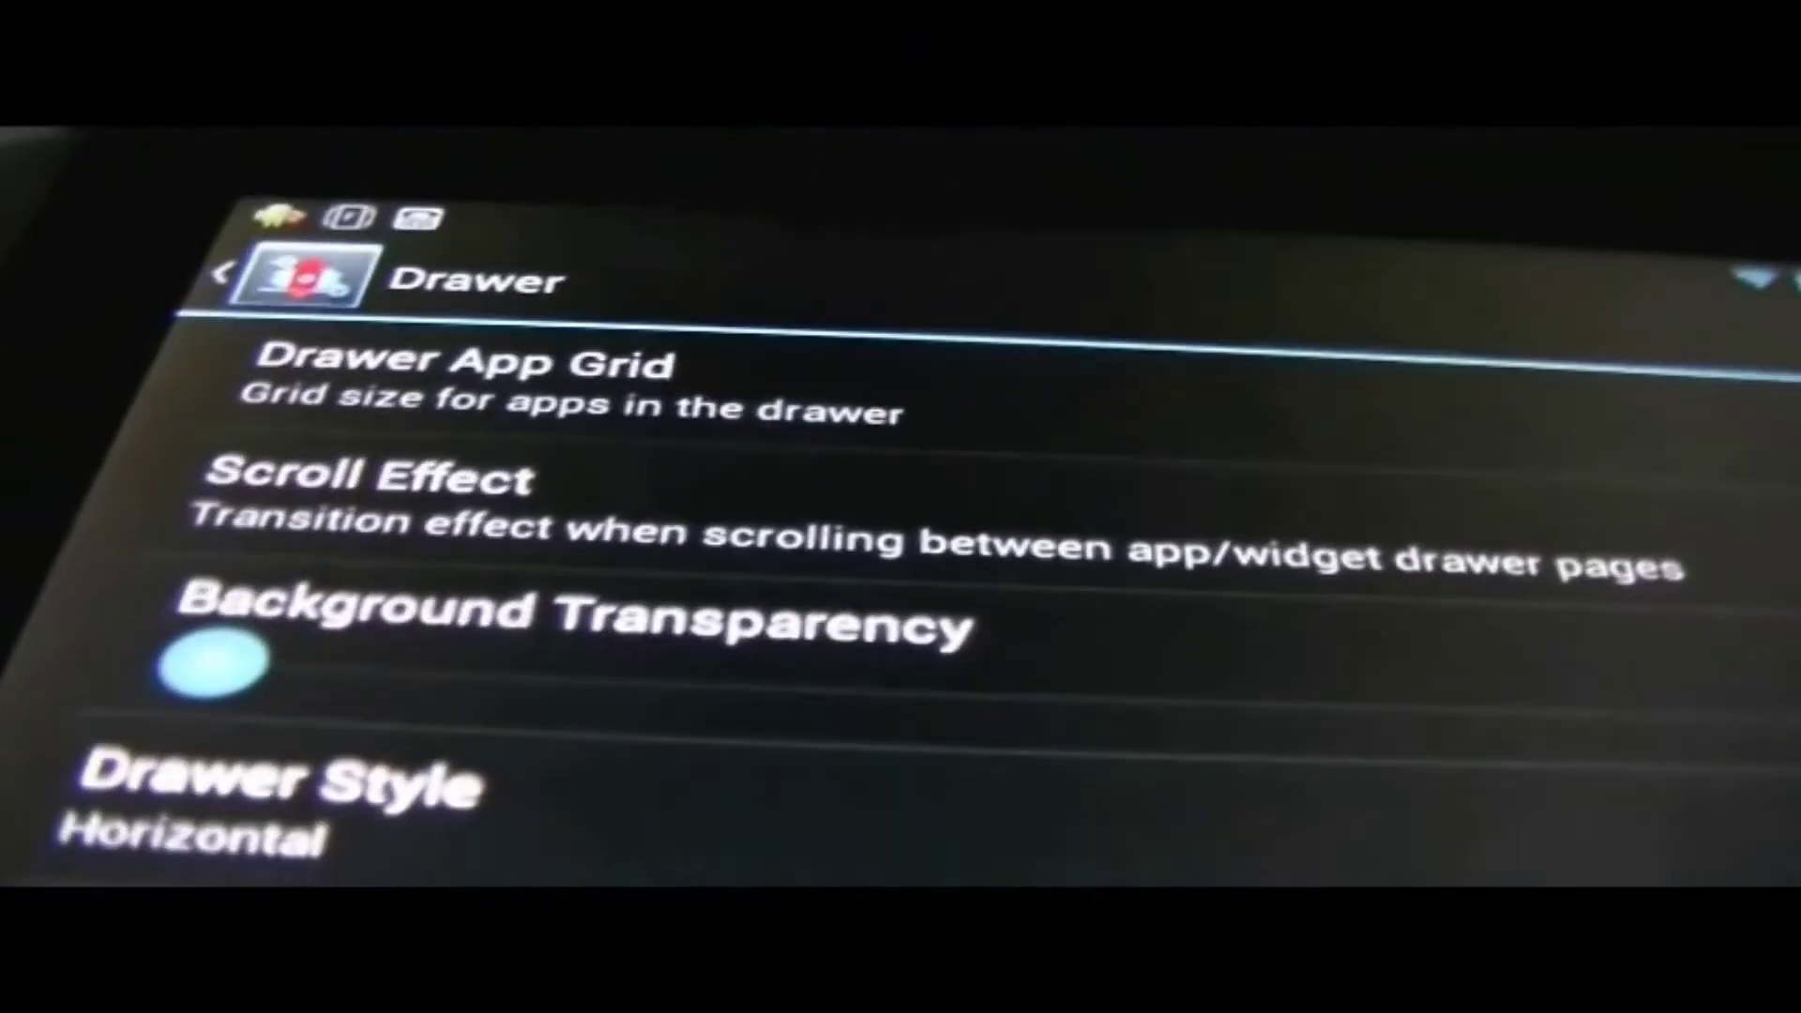
# Step: Scroll through the Drawer settings down to Drawer Groups
pyautogui.scroll(-3)
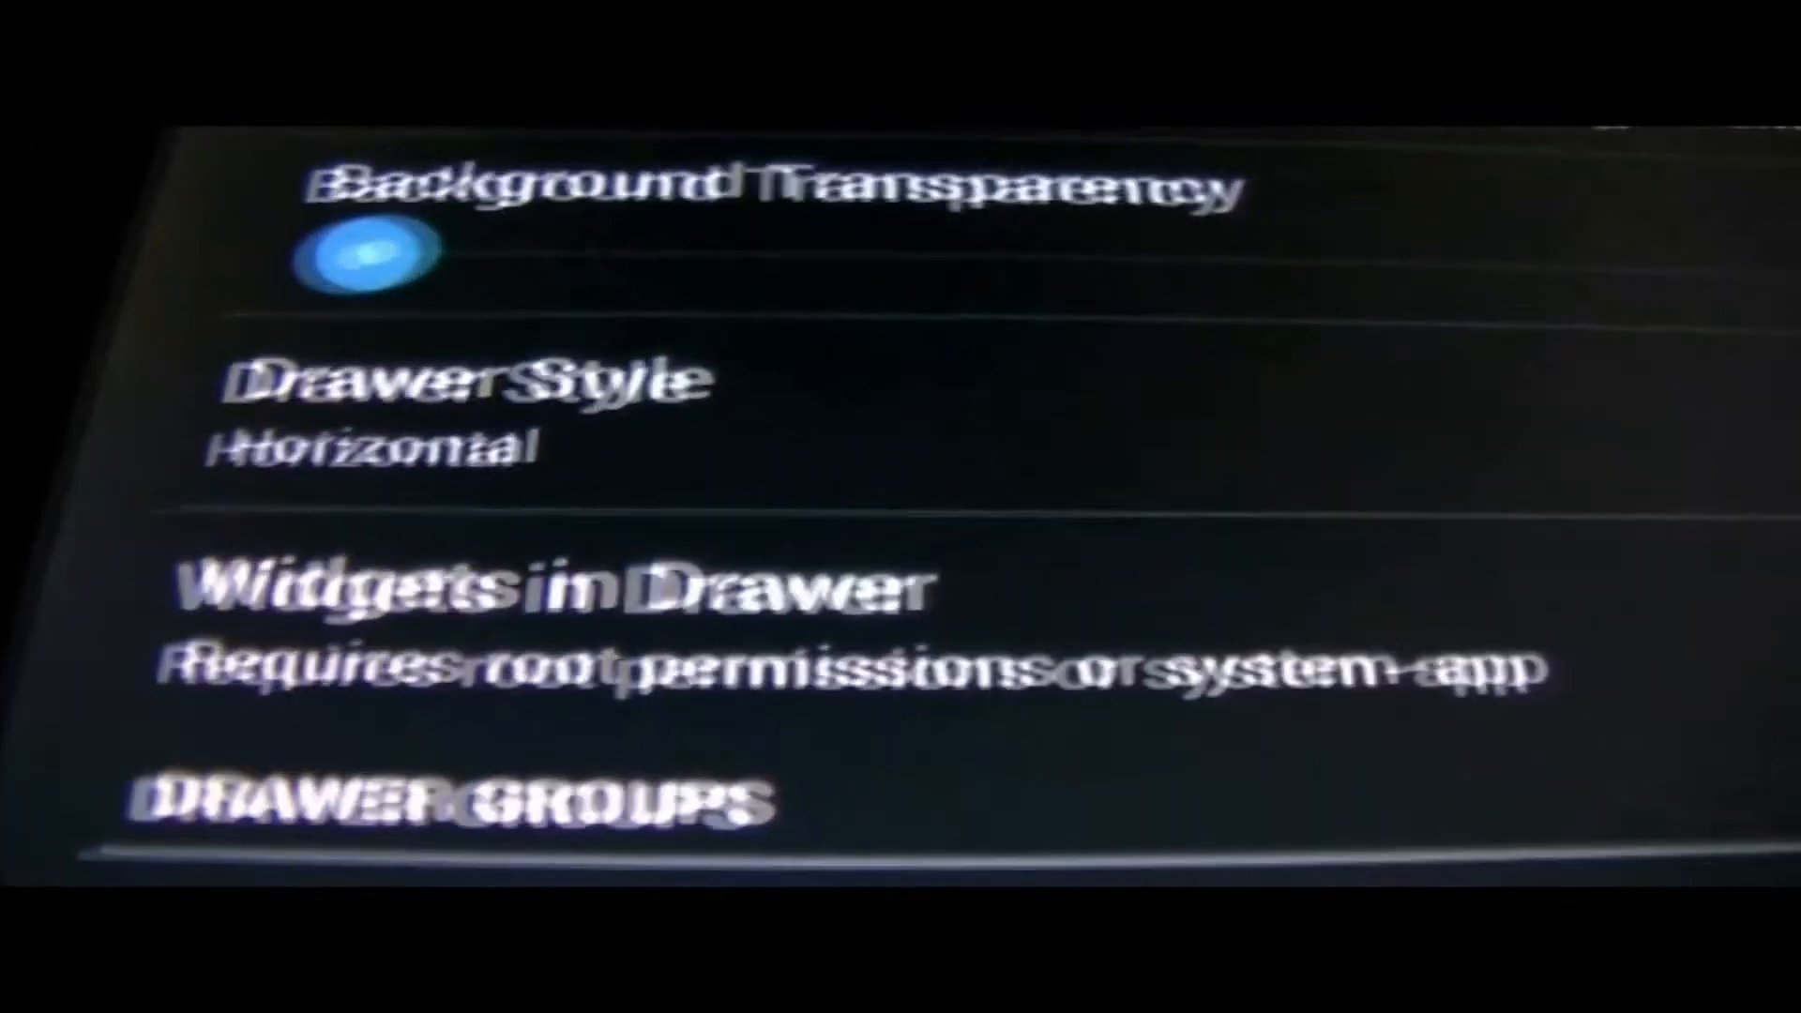
pyautogui.scroll(-3)
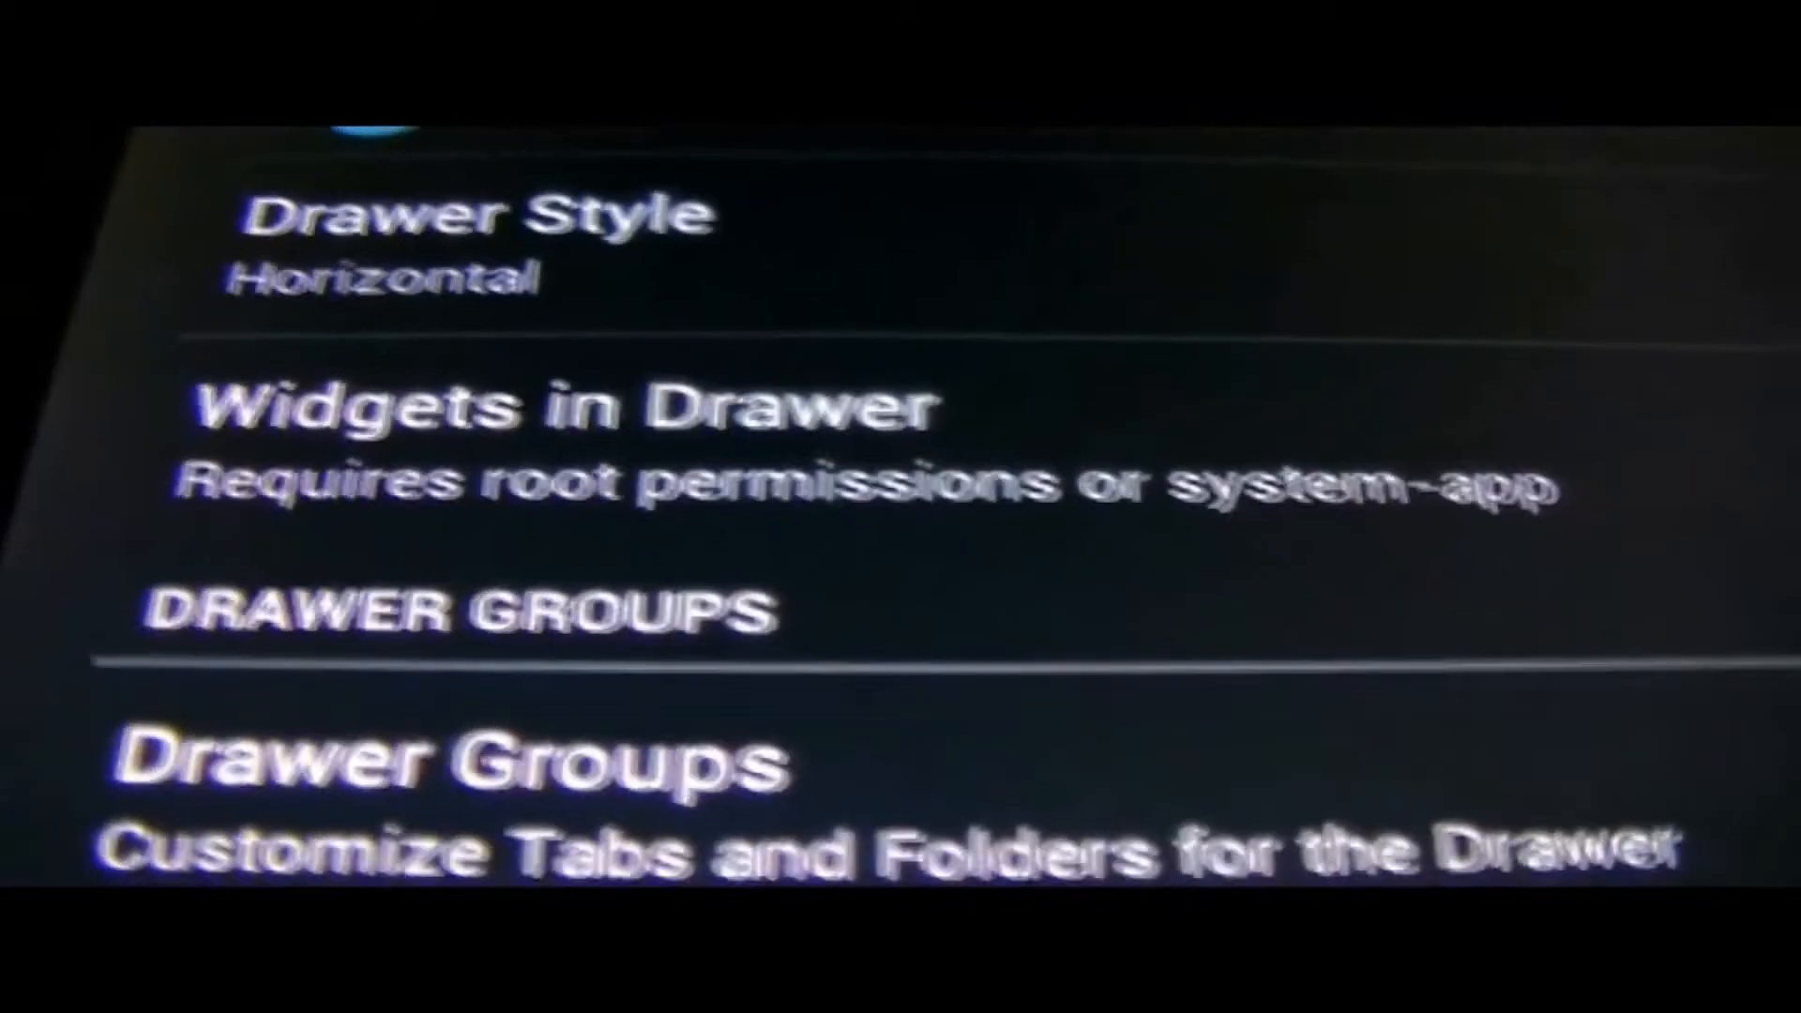
pyautogui.scroll(-3)
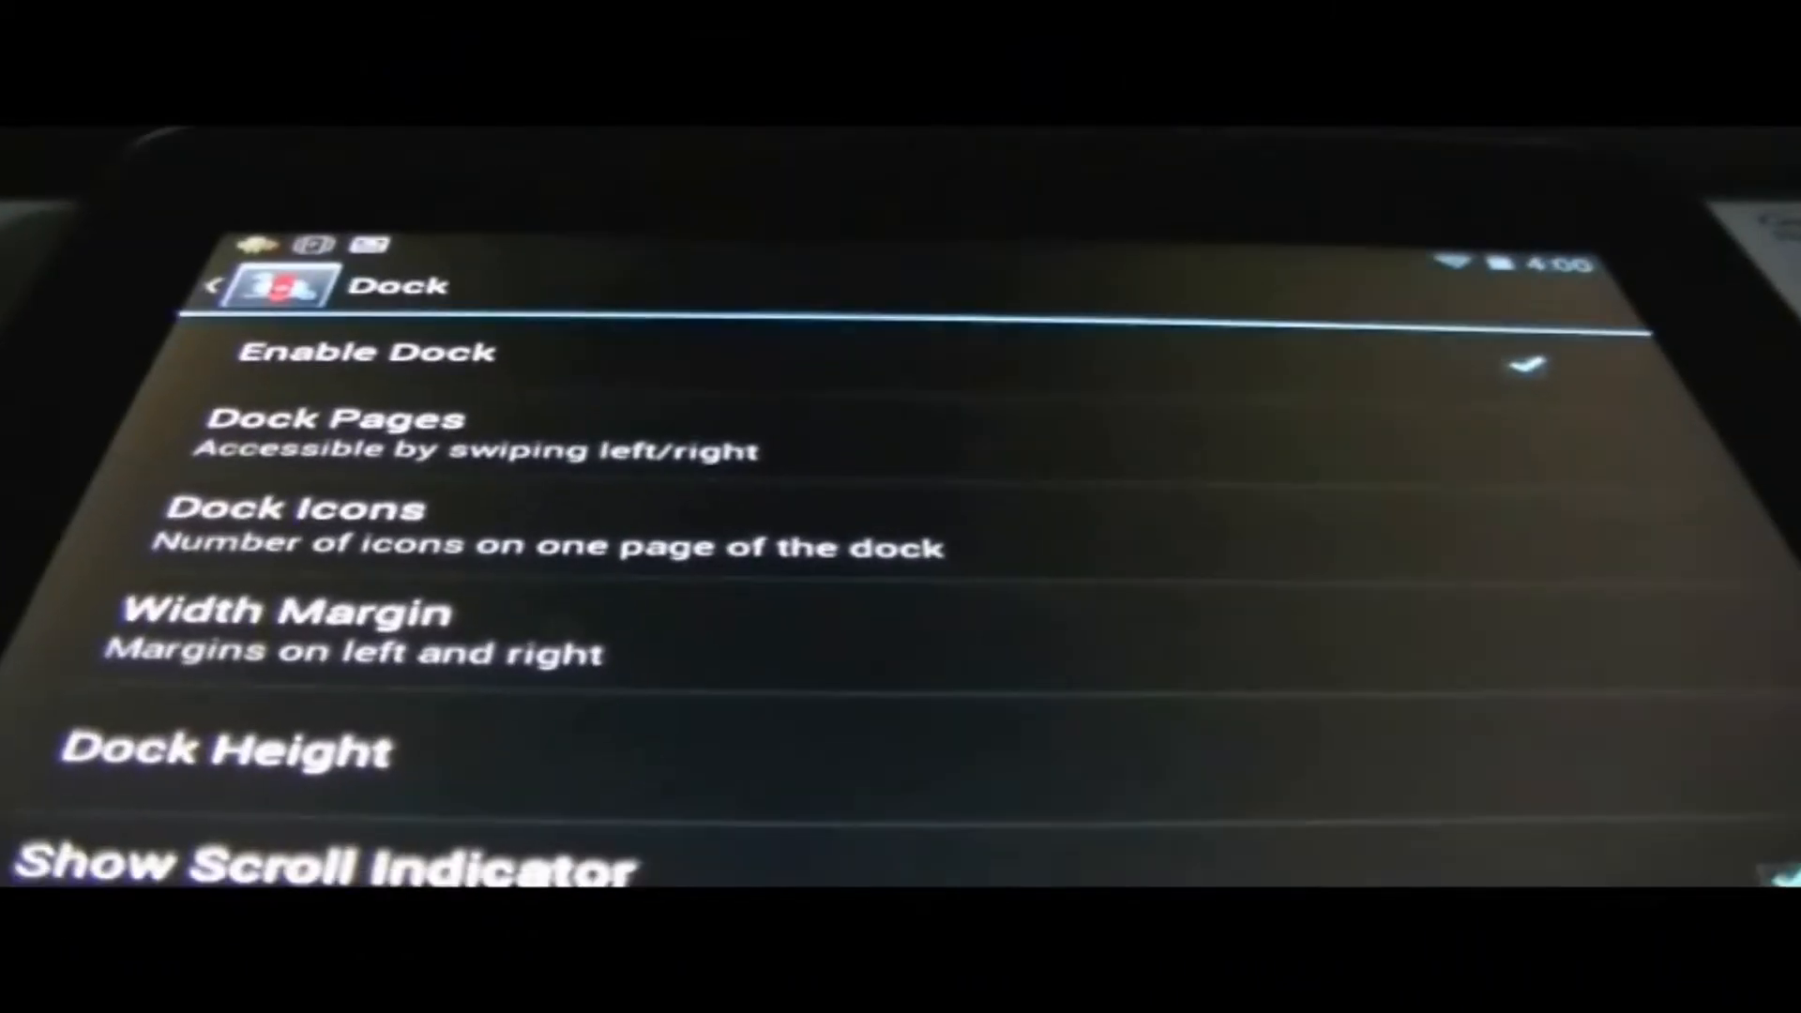
# Step: Scroll through the Dock settings: dock pages, icons, width margin and height
pyautogui.scroll(-3)
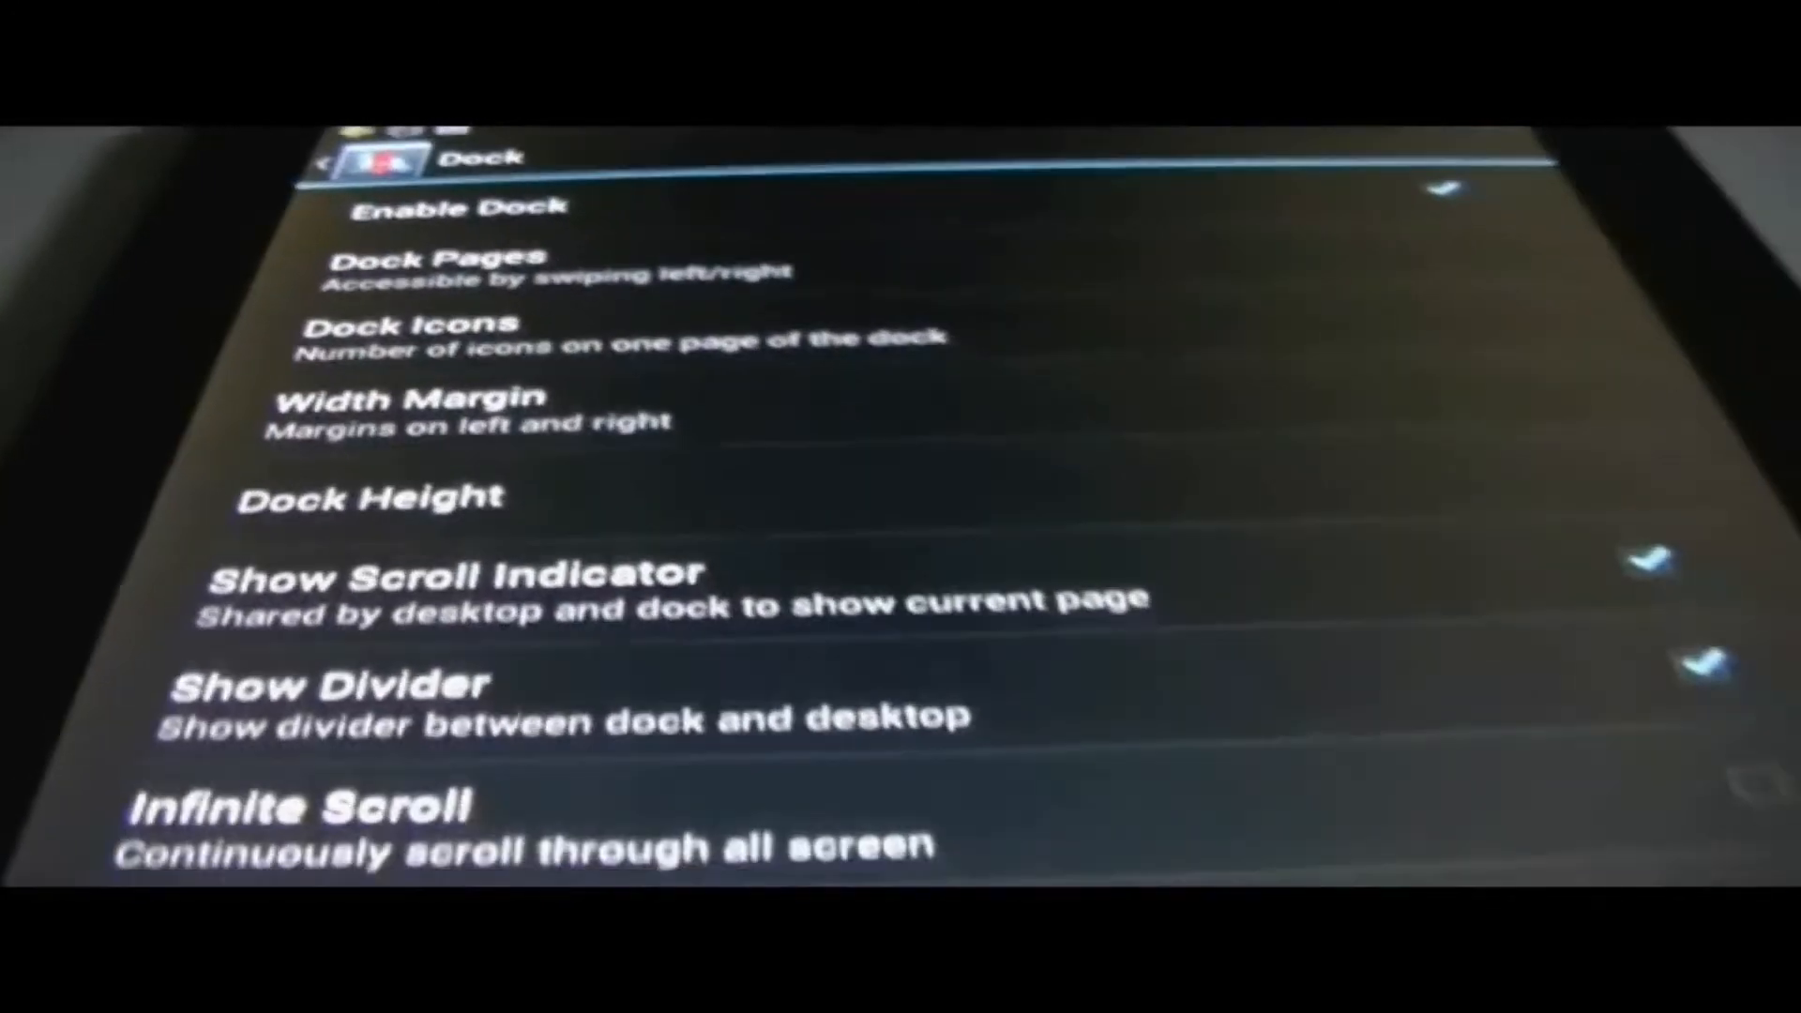
pyautogui.scroll(-3)
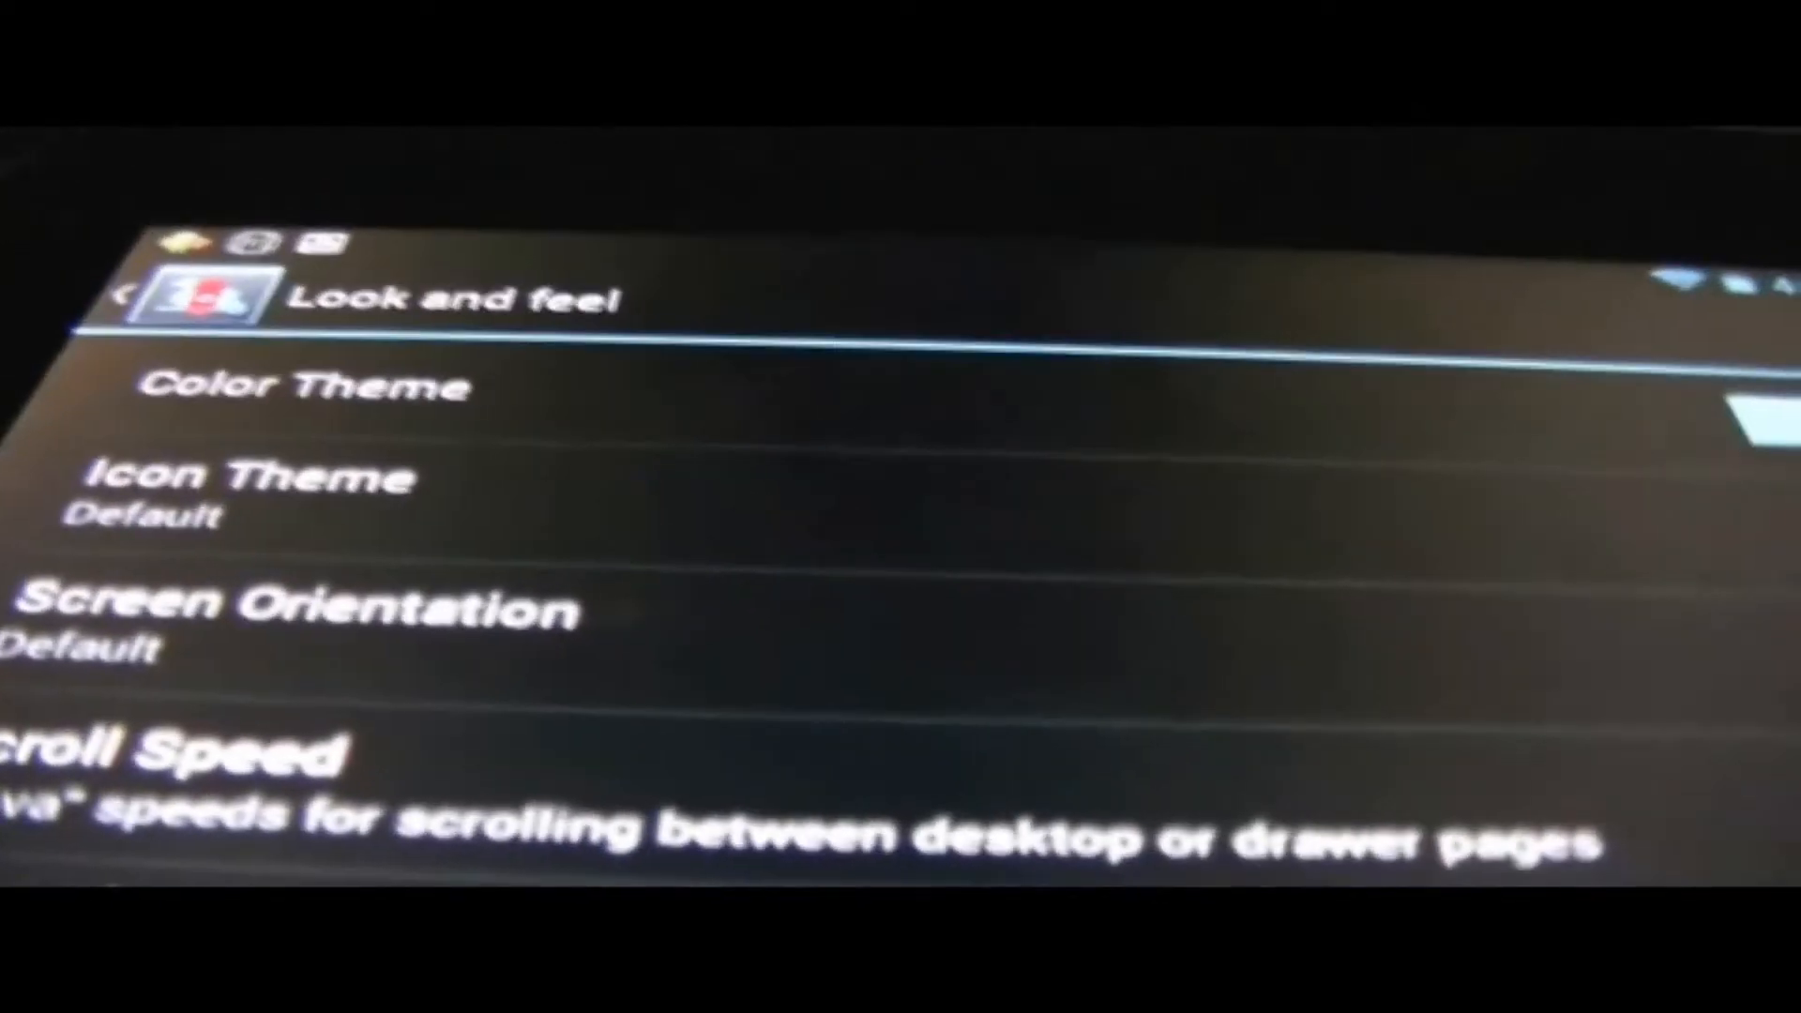
# Step: View the folder background choices (none, circle, square, platform, custom) and back out
pyautogui.scroll(-3)
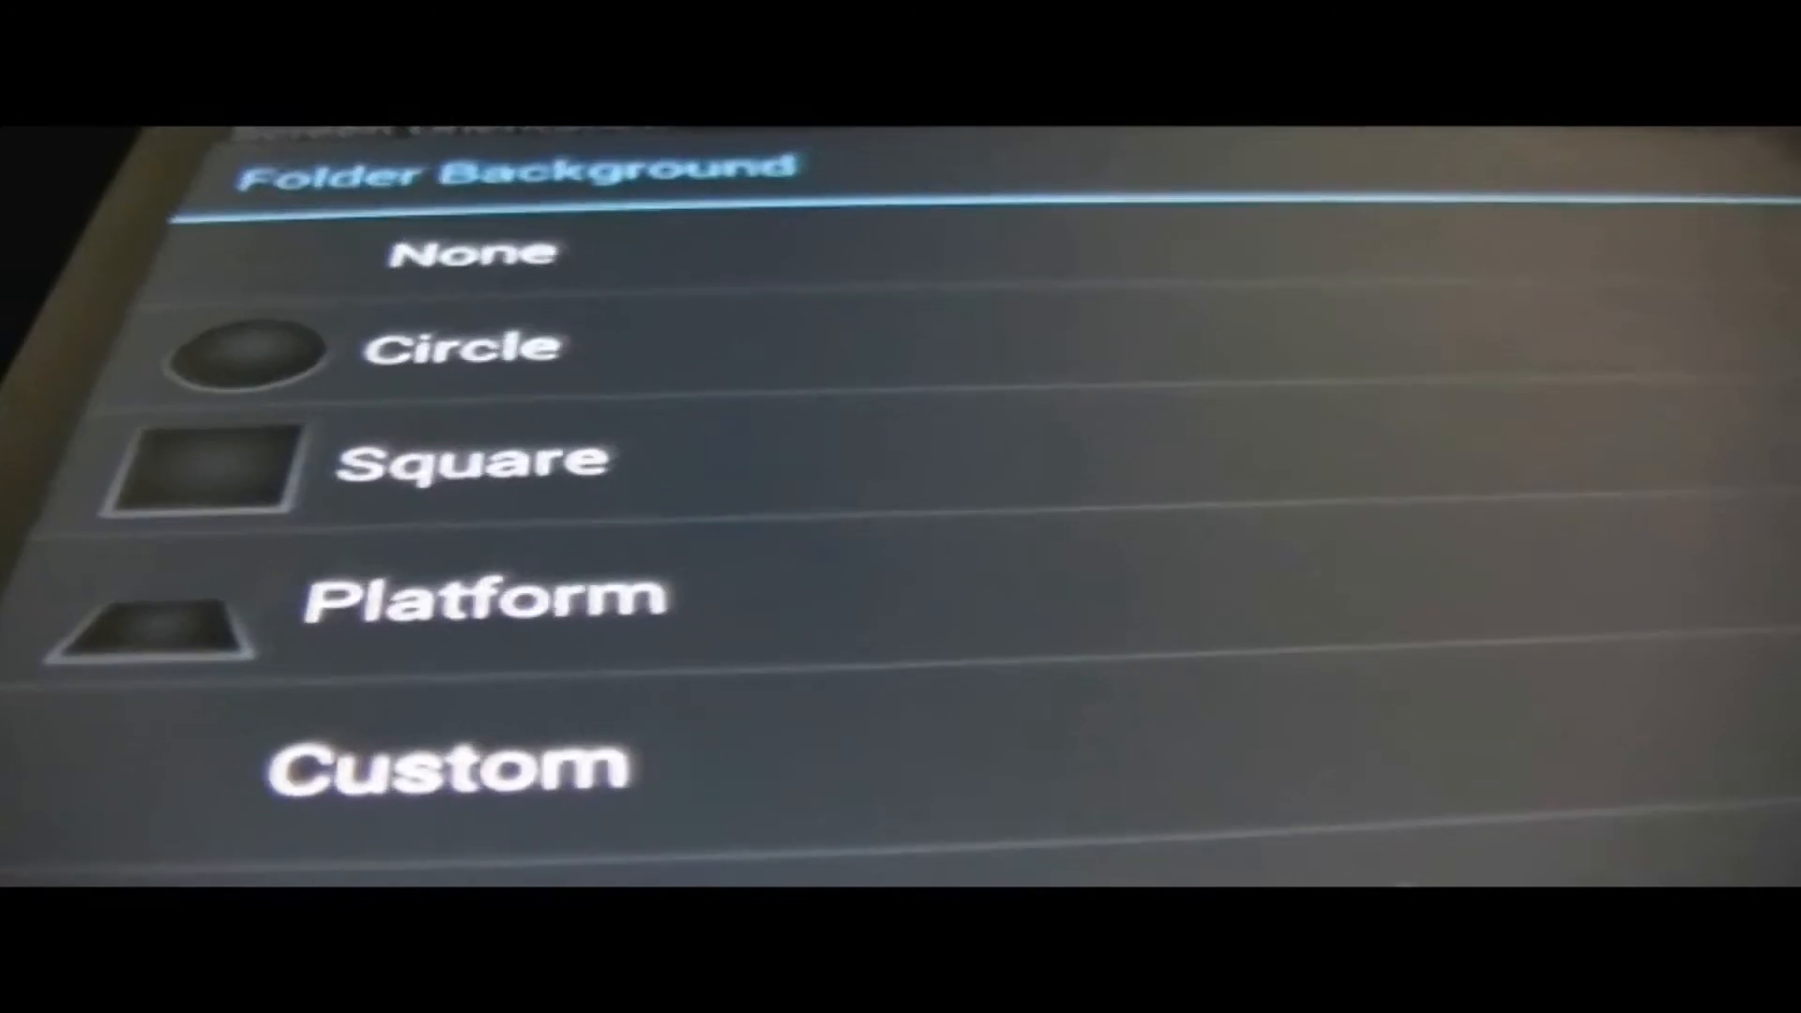
pyautogui.press('Back')
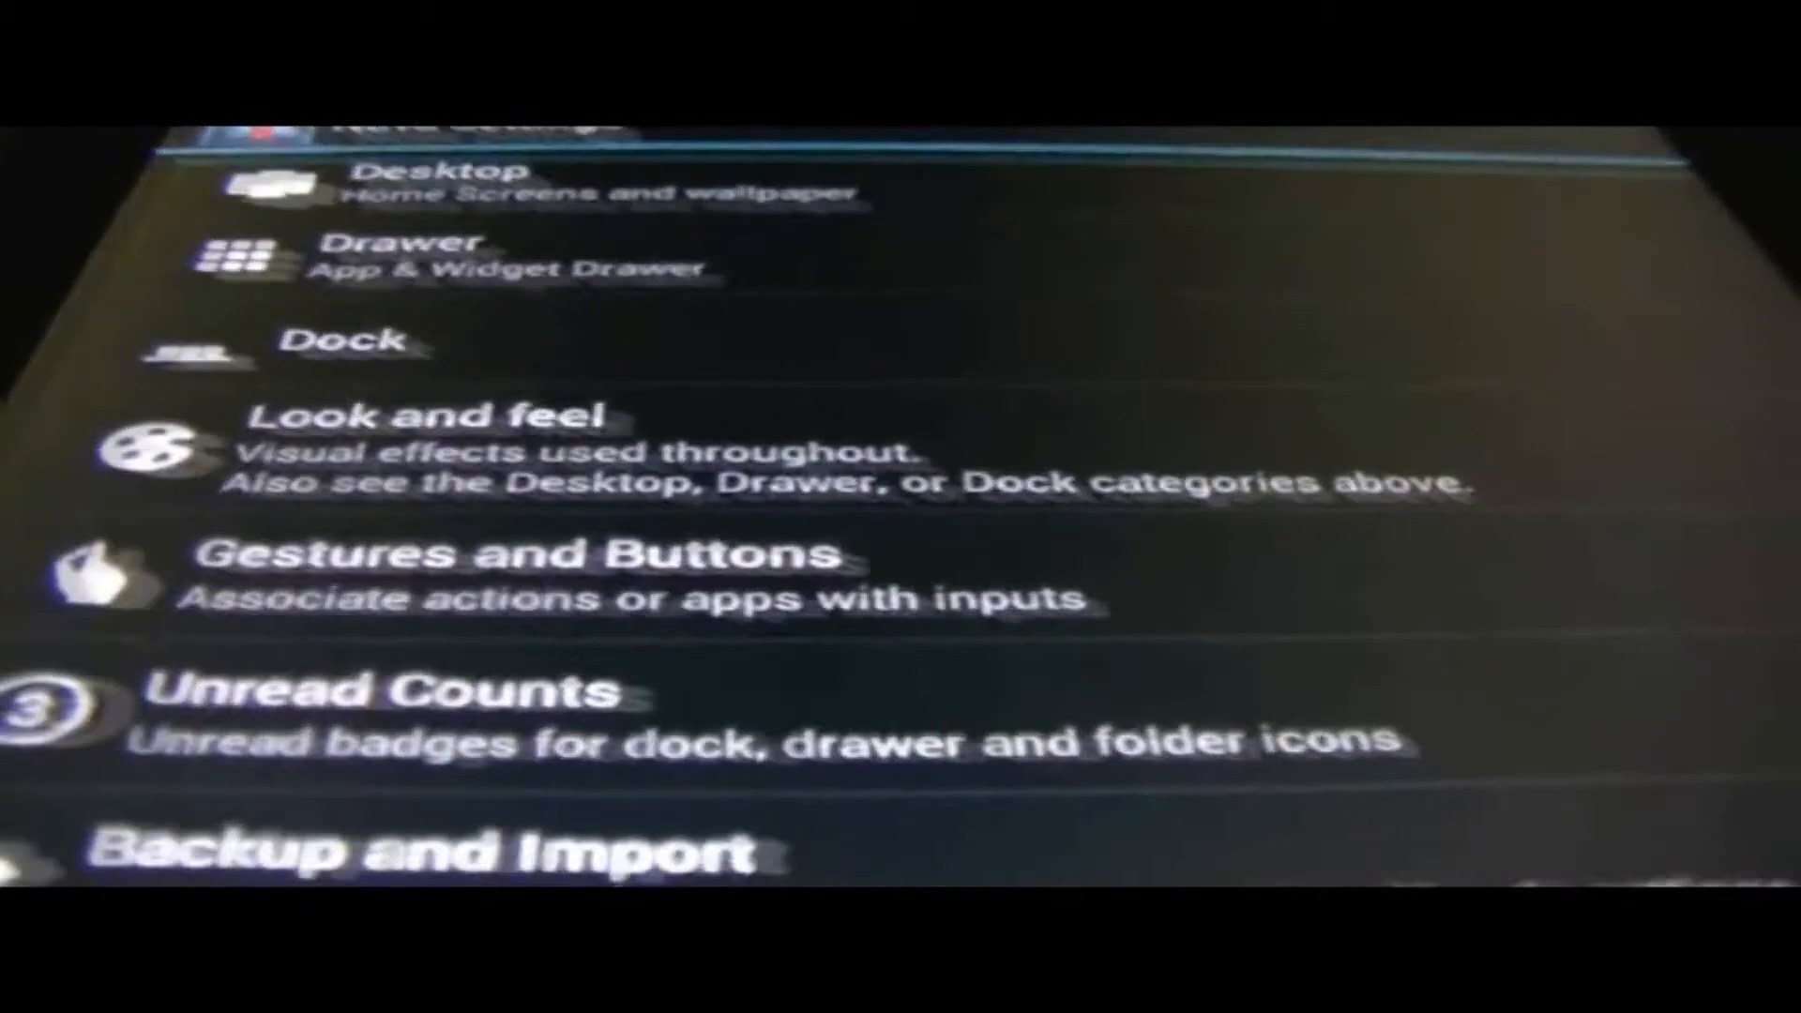
# Step: Browse the Gestures and Buttons settings for button actions and gesture assignments
pyautogui.click(518, 580)
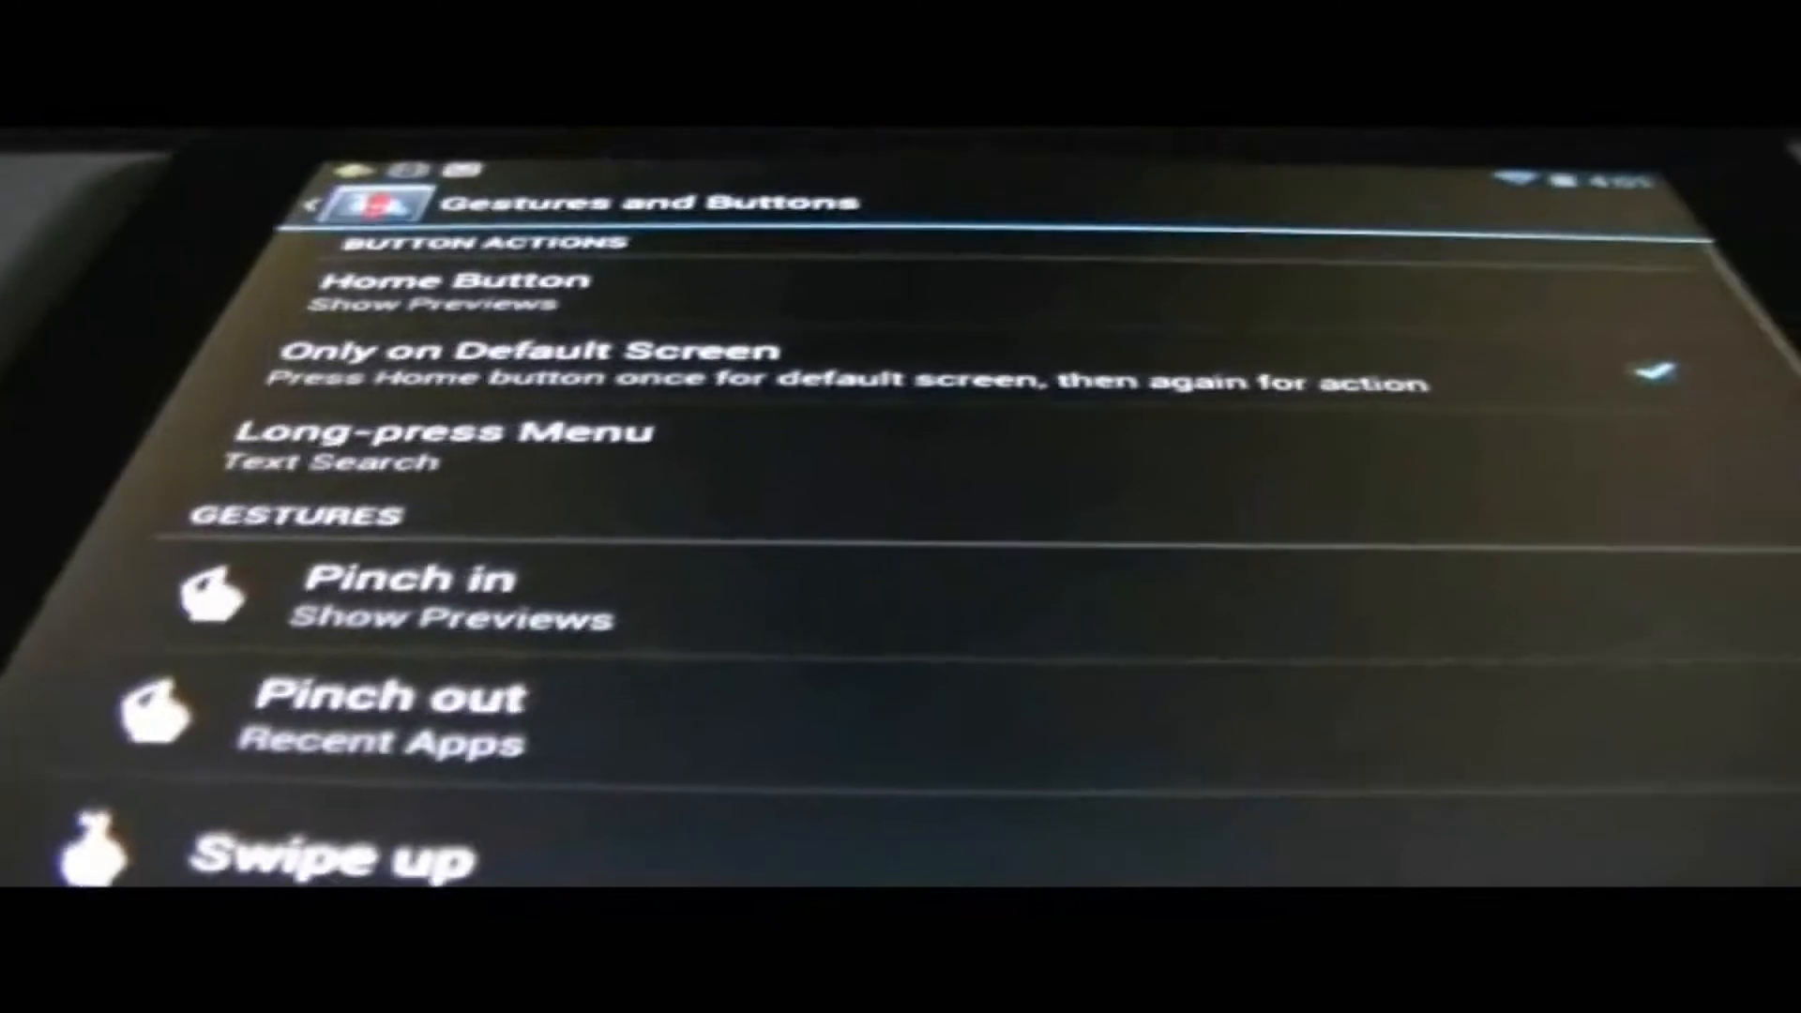
pyautogui.scroll(-3)
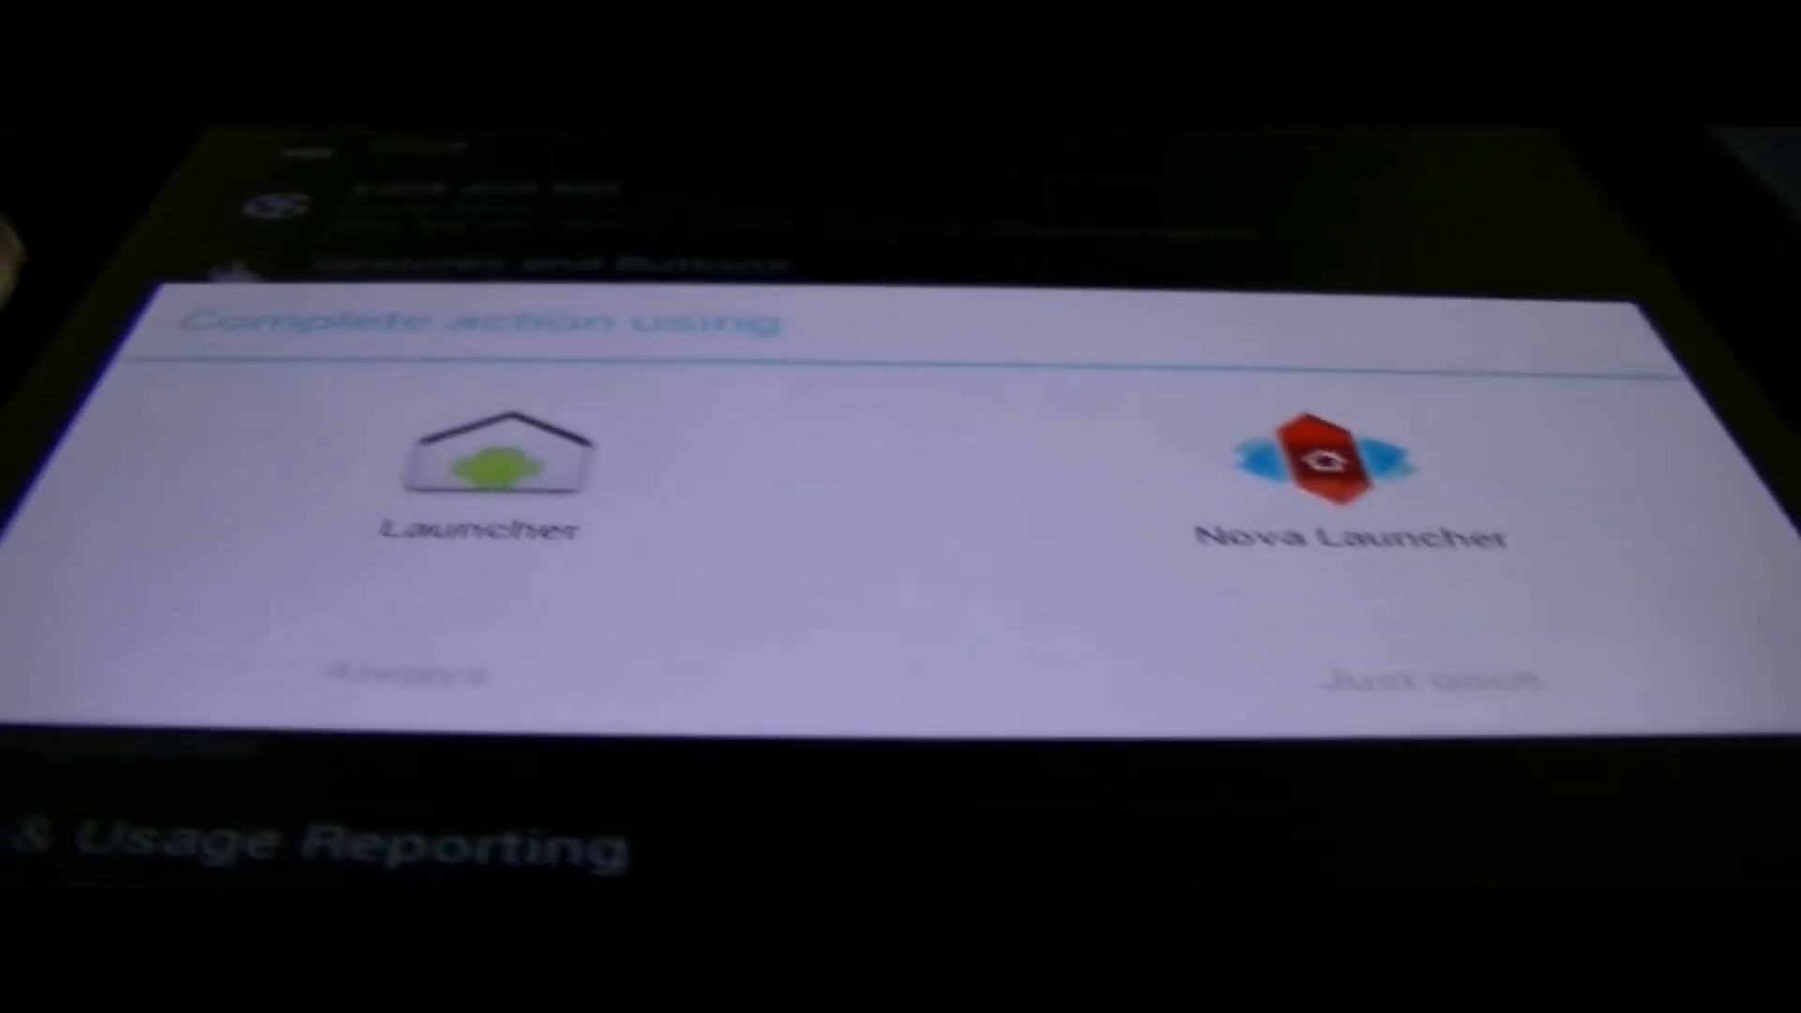
# Step: Choose Nova Launcher as the home app in the 'Complete action using' prompt
pyautogui.click(1363, 482)
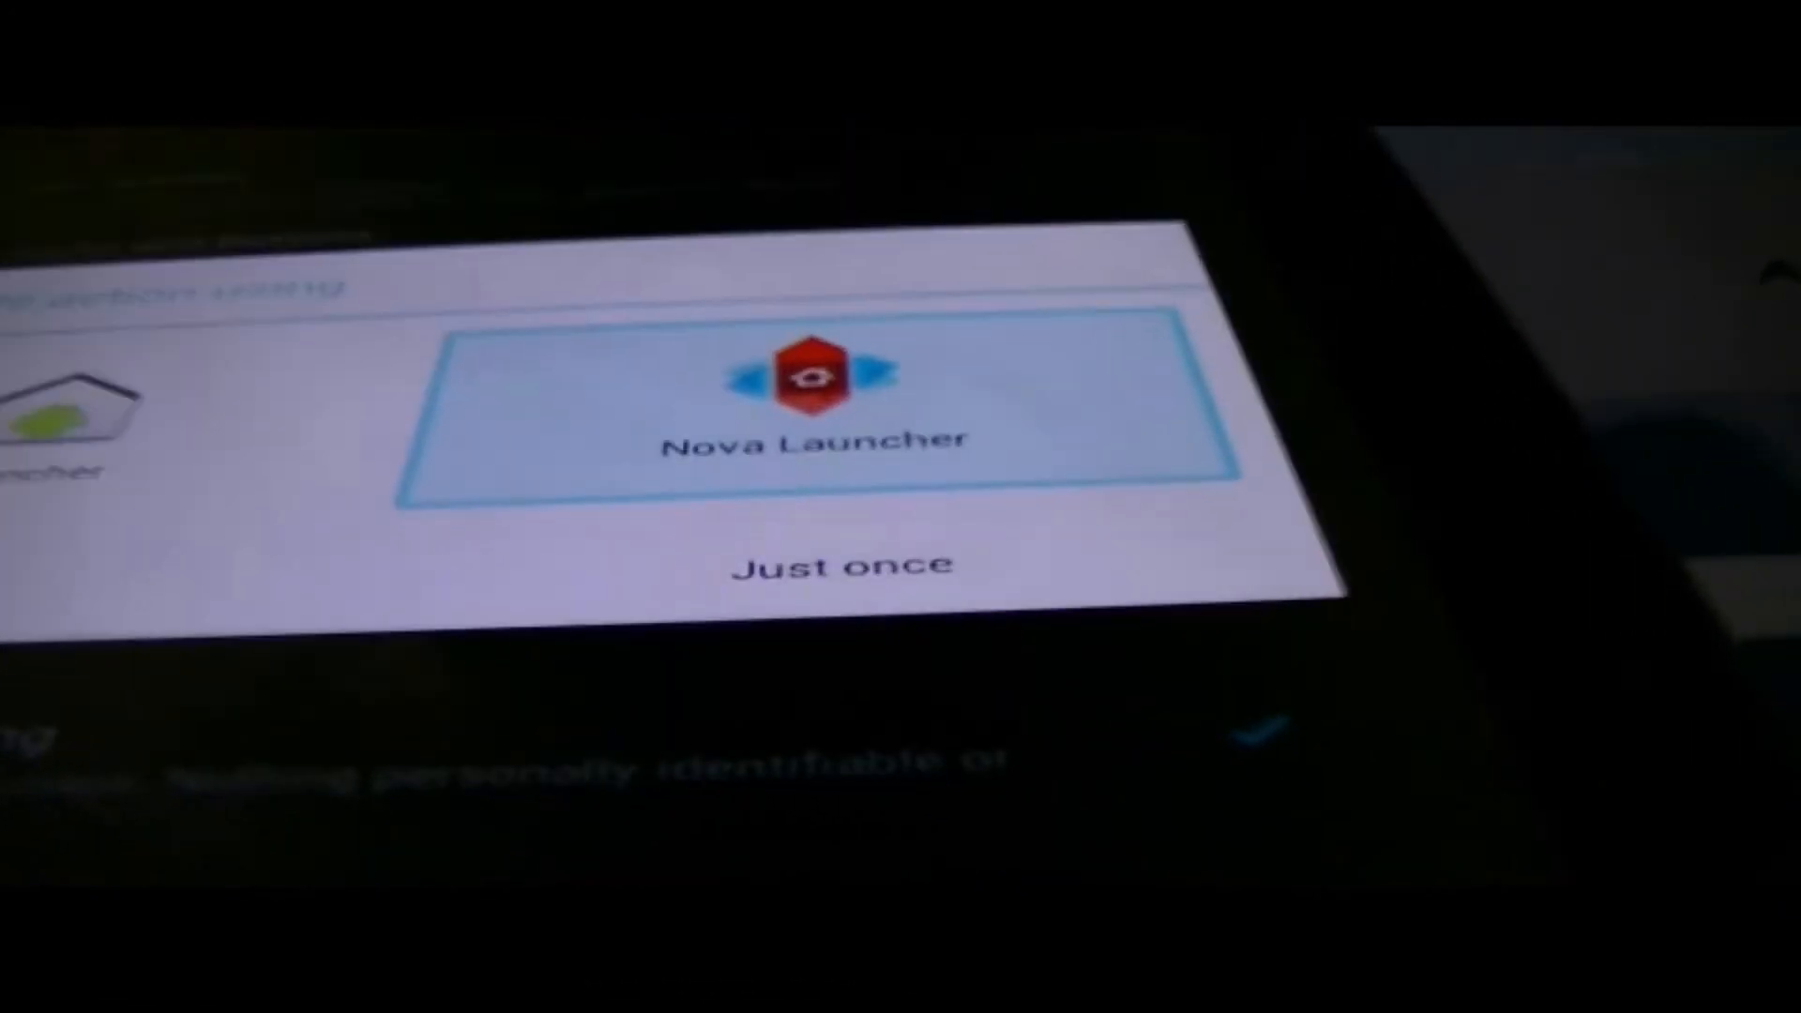